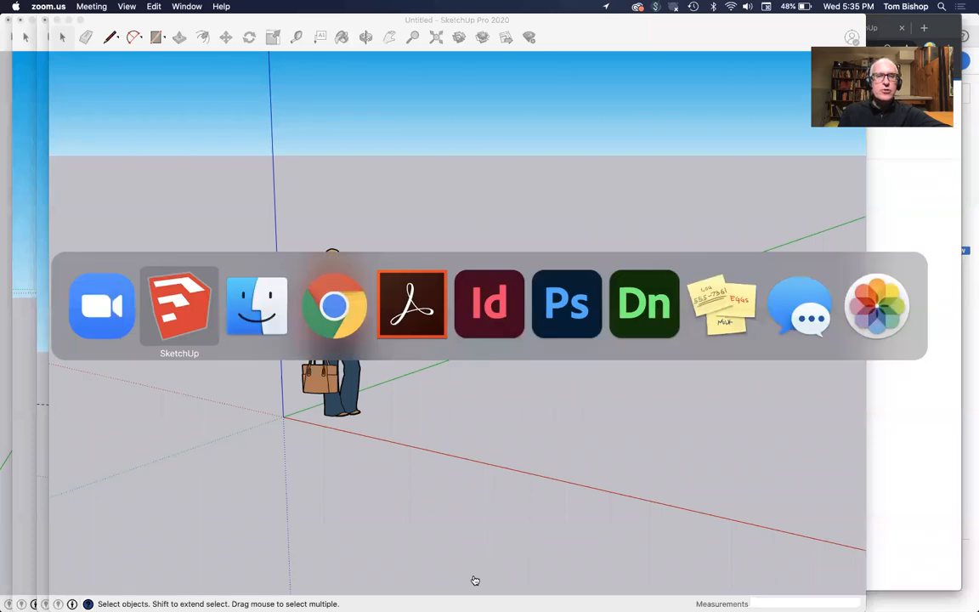
{"action": "mouse_move", "coordinate": [333, 304]}
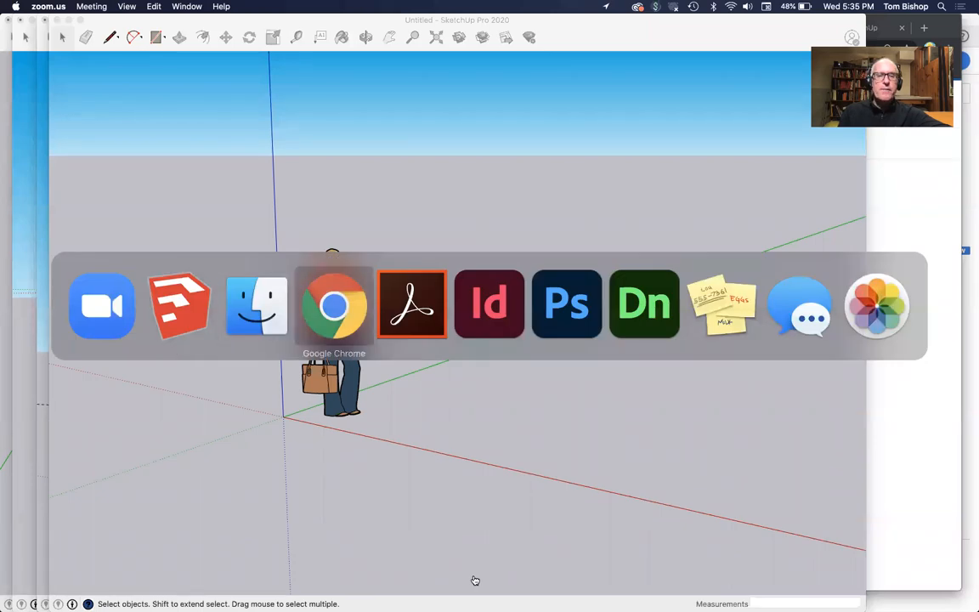
Step: Bring up the course page in Chrome and open the Sketchup Conference Table Steps link
{"action": "left_click", "coordinate": [333, 304]}
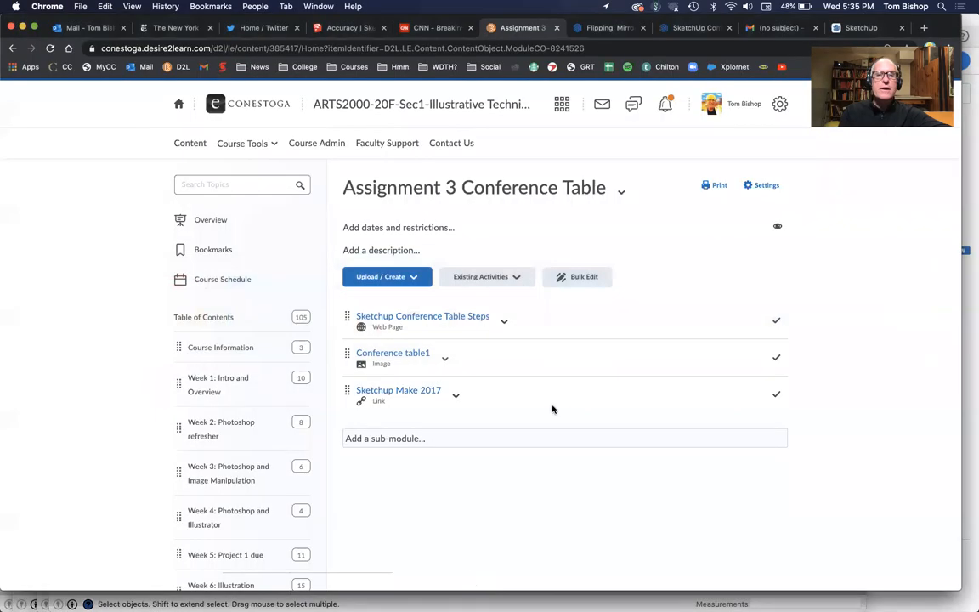
{"action": "left_click", "coordinate": [421, 315]}
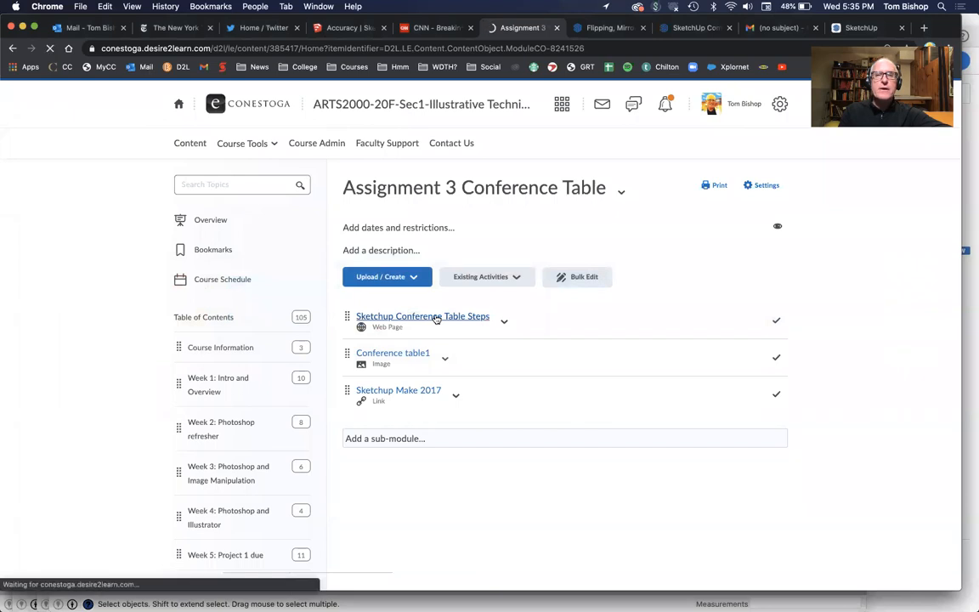
{"action": "left_click", "coordinate": [421, 314]}
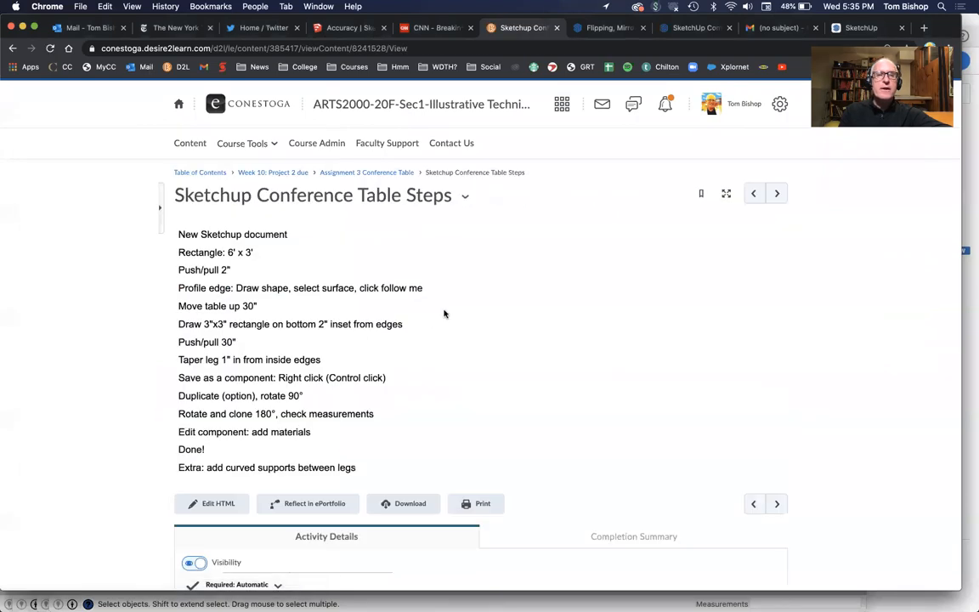
{"action": "mouse_move", "coordinate": [483, 381]}
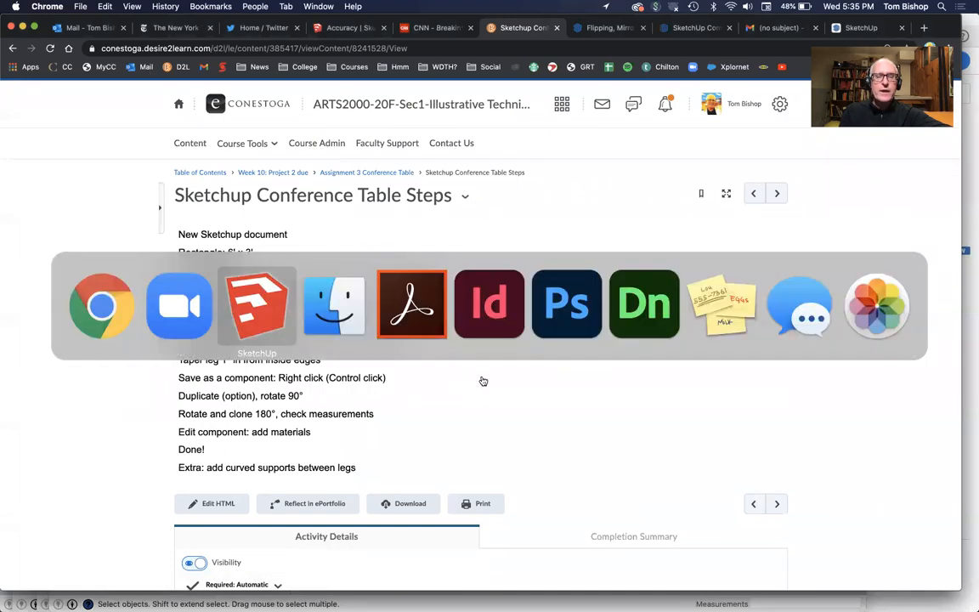
Step: Draw the tabletop rectangle on the ground and push it up into a slab, viewing it from below
{"action": "left_click", "coordinate": [257, 305]}
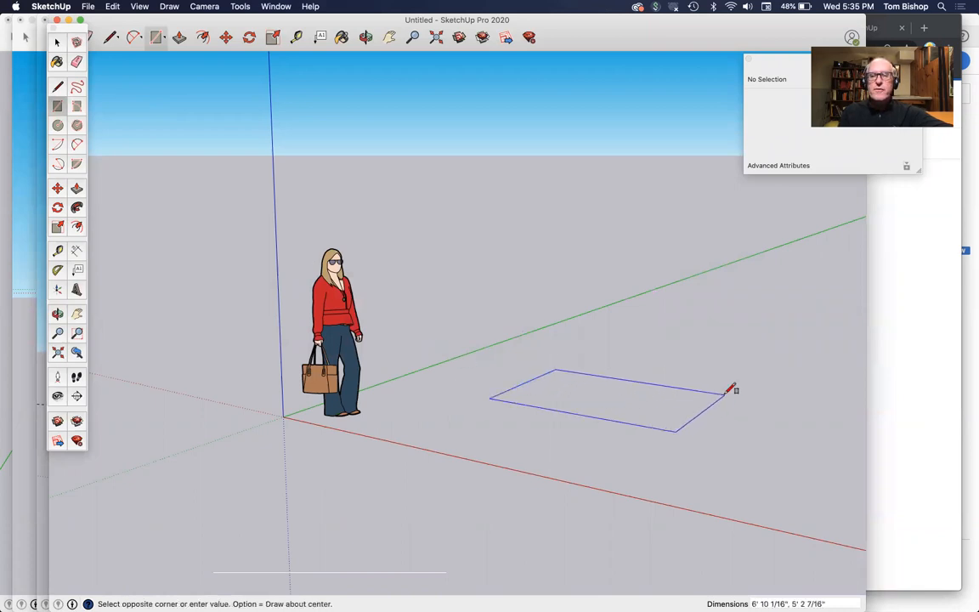
{"action": "left_click", "coordinate": [733, 389]}
{"action": "type", "text": "6',"}
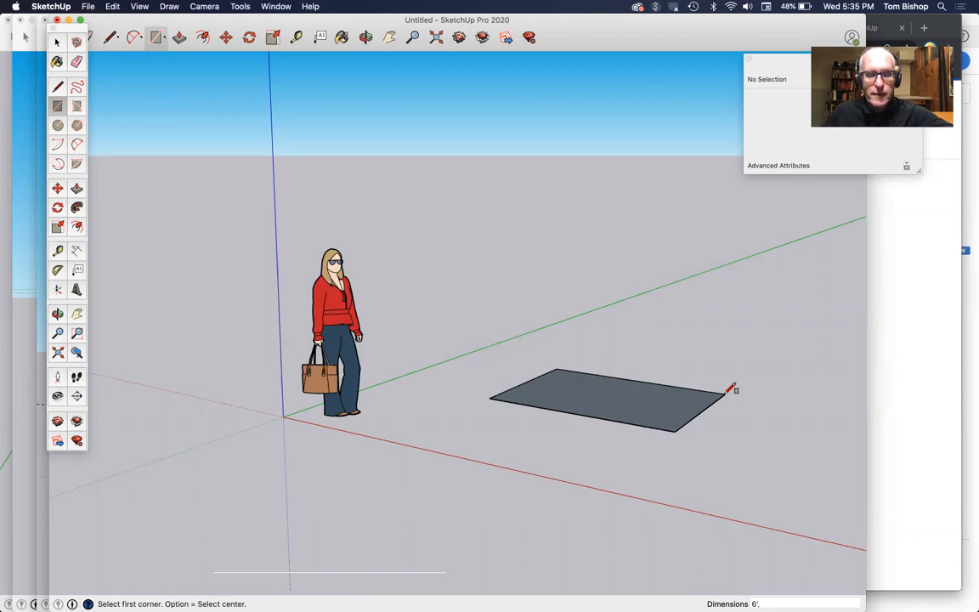
{"action": "mouse_move", "coordinate": [652, 395]}
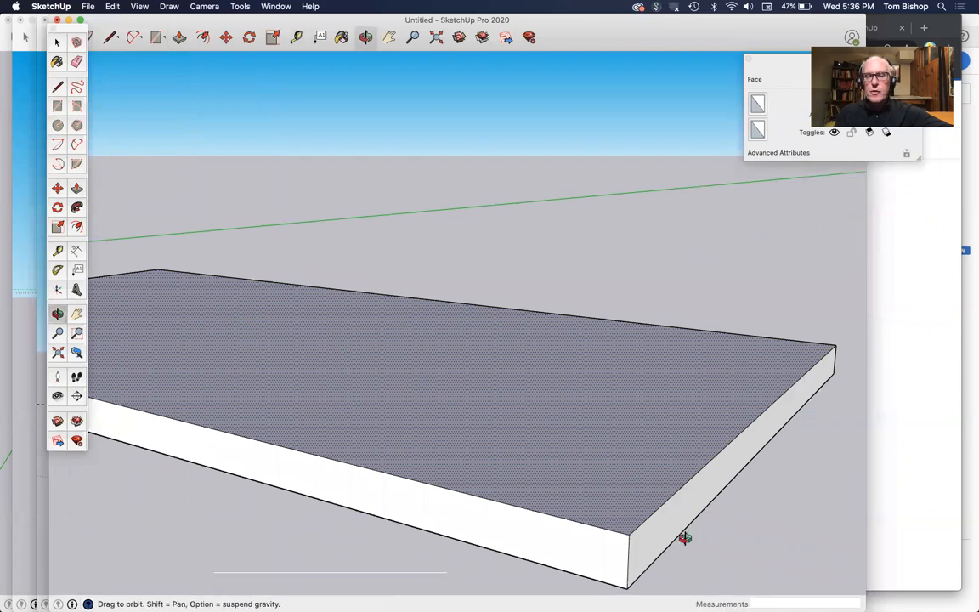
{"action": "left_click_drag", "start_coordinate": [687, 537], "coordinate": [601, 469]}
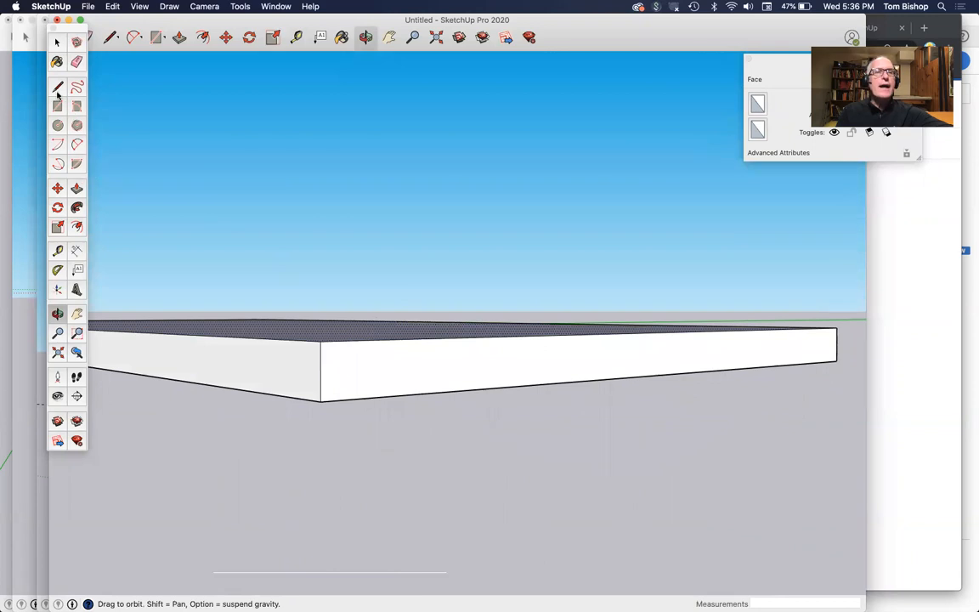
Step: Sweep the corner profile around the slab's underside with Follow Me to chamfer the lower rim
{"action": "left_click", "coordinate": [58, 87]}
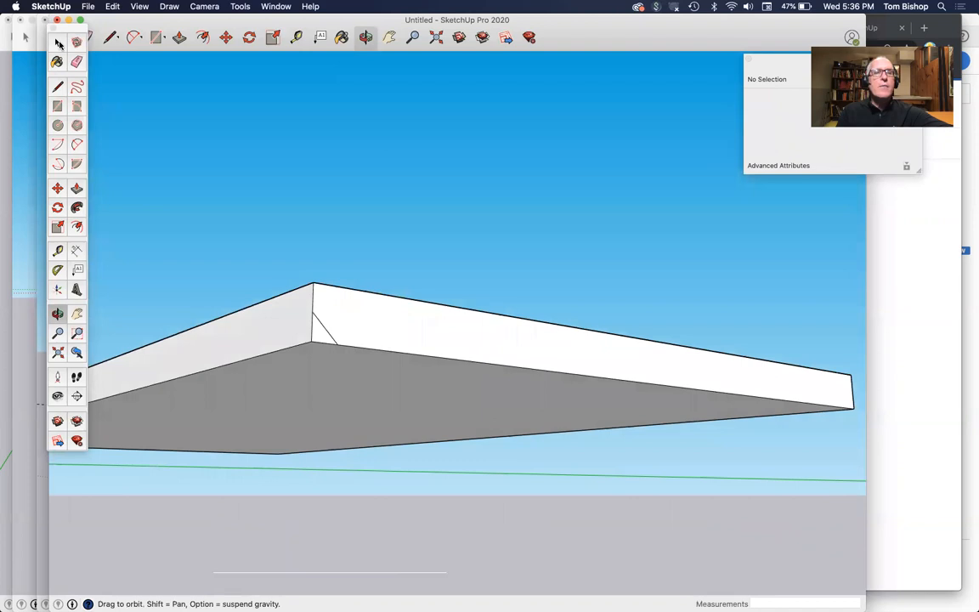
{"action": "left_click", "coordinate": [58, 43]}
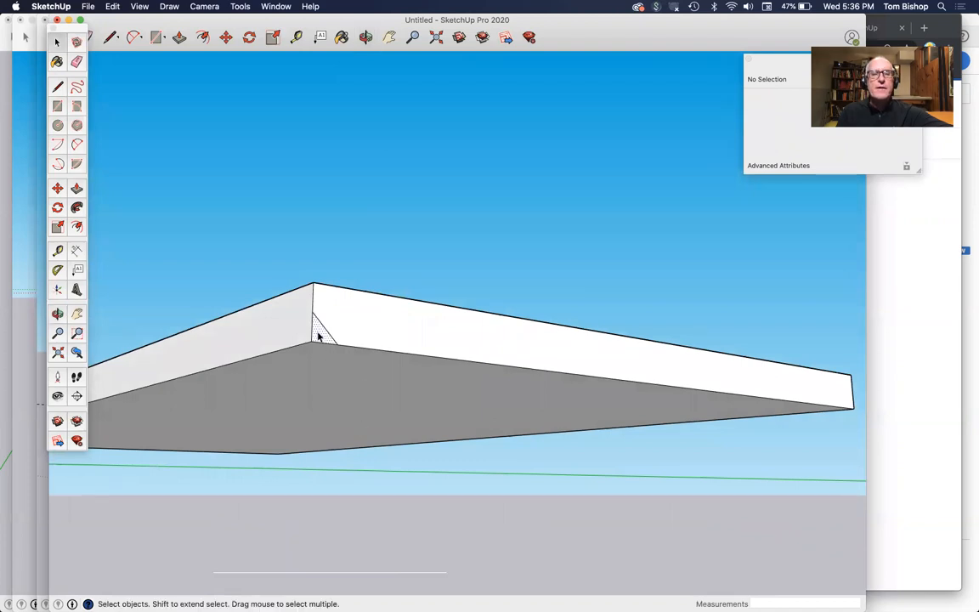
{"action": "left_click", "coordinate": [378, 408]}
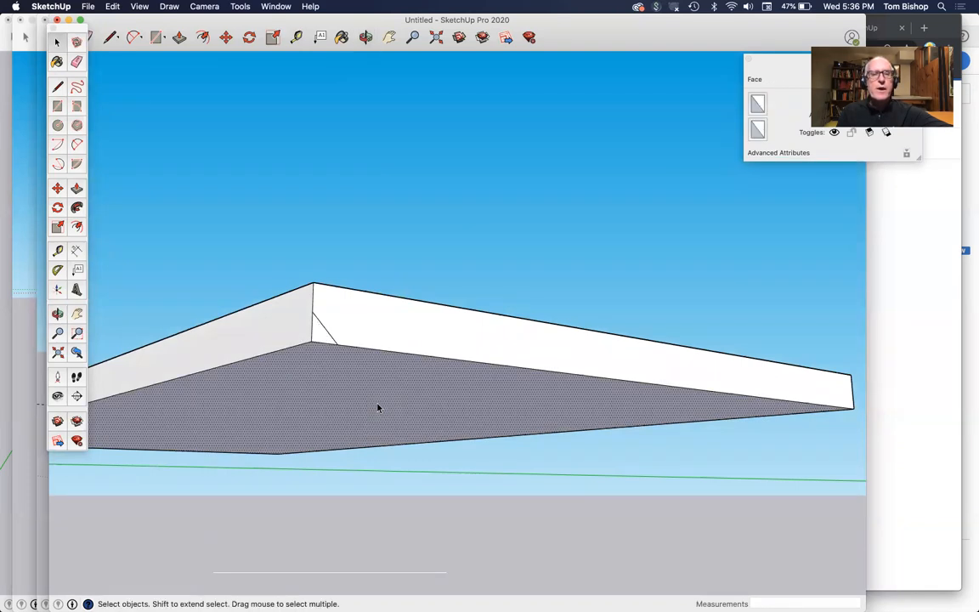
{"action": "left_click", "coordinate": [77, 209]}
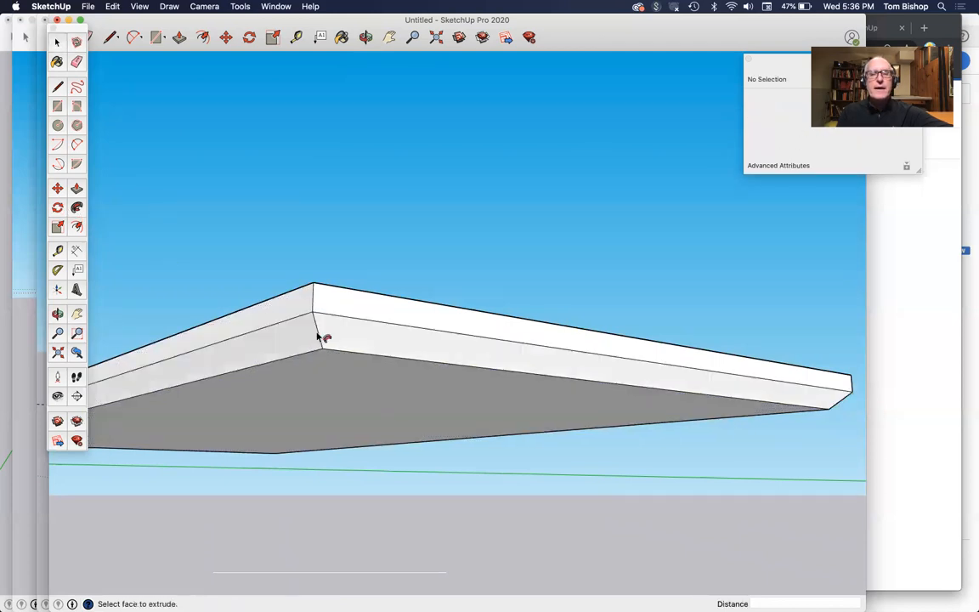
{"action": "mouse_move", "coordinate": [372, 278]}
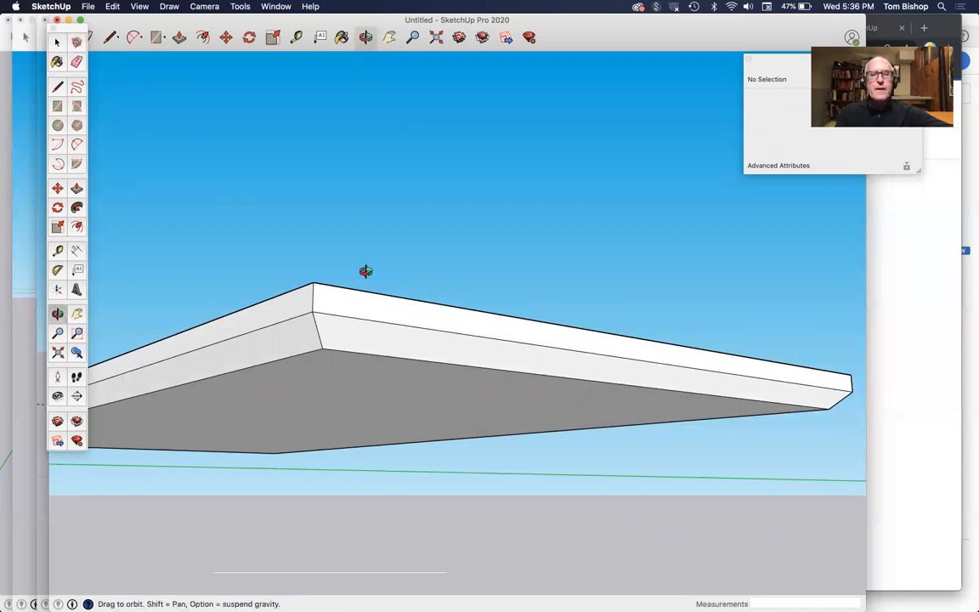
Step: Move the whole profiled tabletop 30 straight up the blue axis to table height
{"action": "left_click_drag", "start_coordinate": [365, 272], "coordinate": [431, 343]}
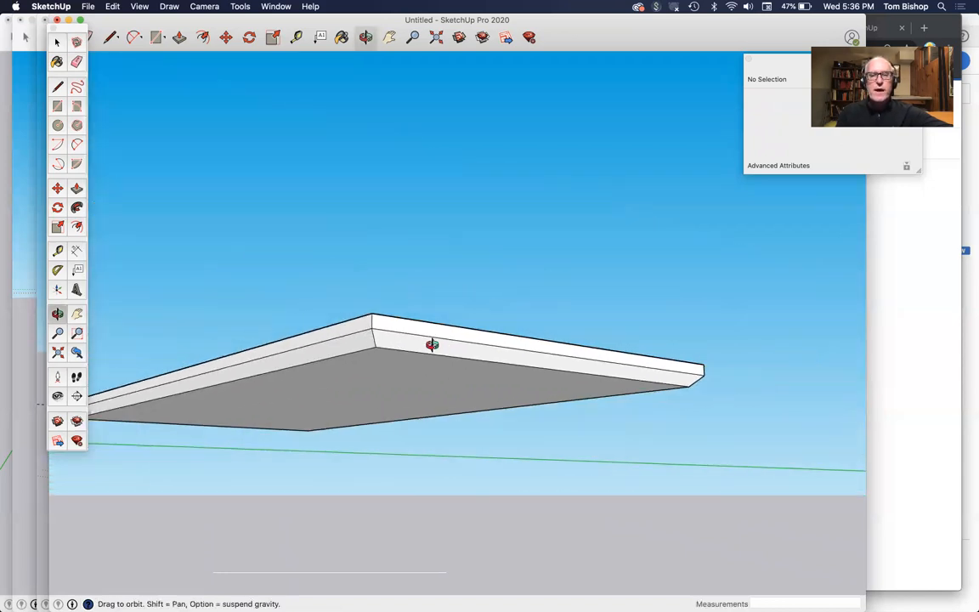
{"action": "left_click_drag", "start_coordinate": [432, 344], "coordinate": [119, 99]}
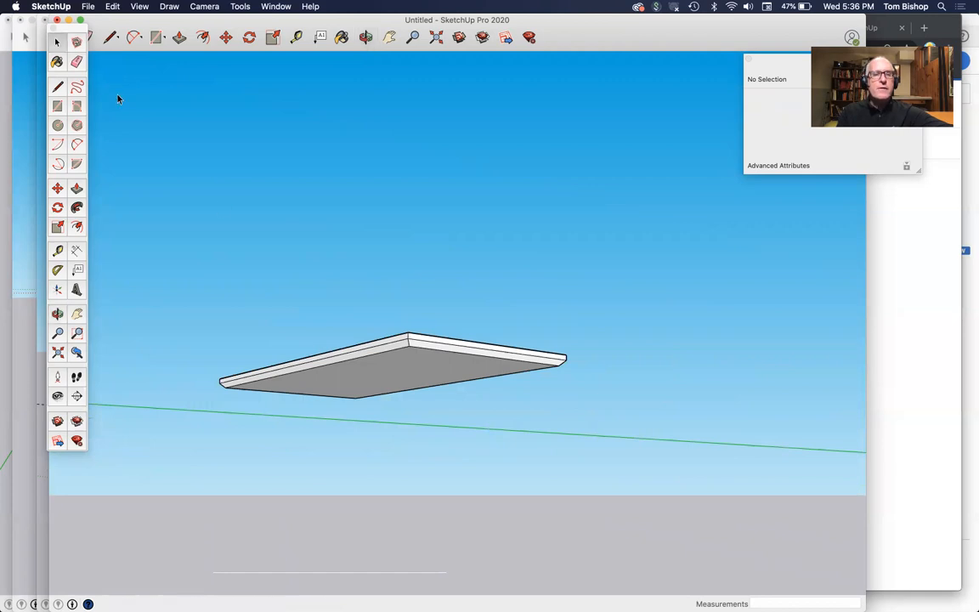
{"action": "mouse_move", "coordinate": [372, 388]}
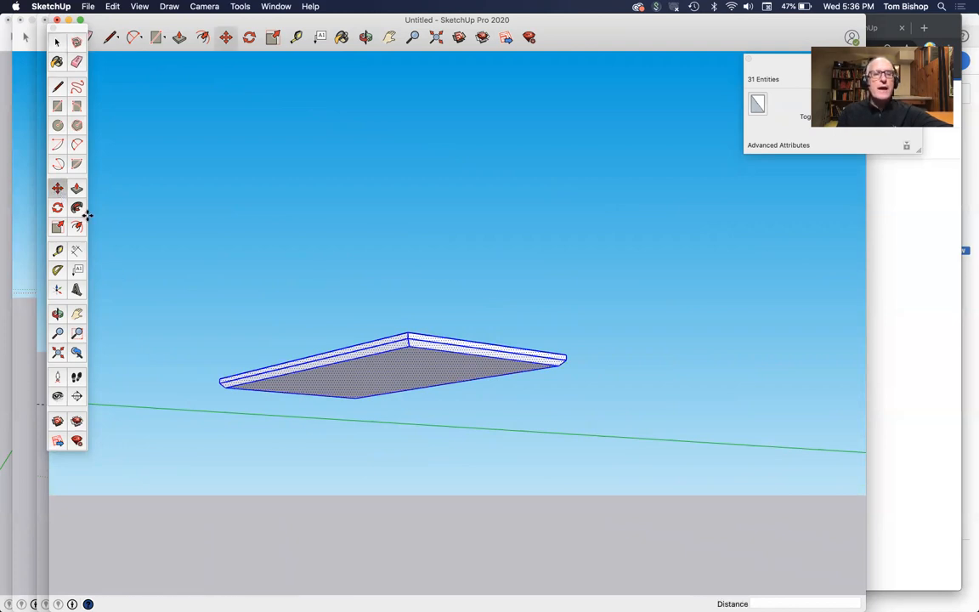
{"action": "left_click_drag", "start_coordinate": [391, 366], "coordinate": [343, 327]}
{"action": "type", "text": "30"}
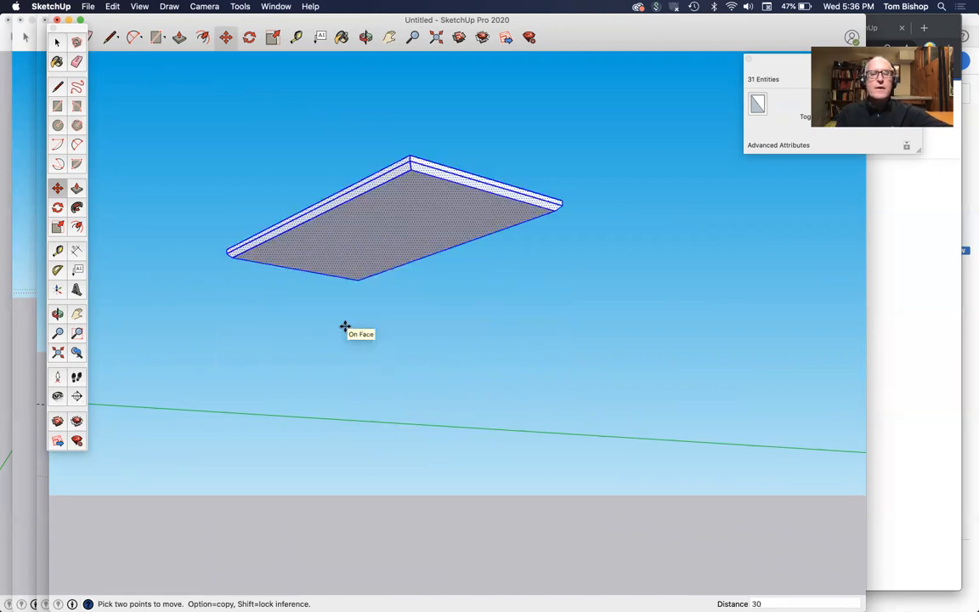
{"action": "mouse_move", "coordinate": [401, 317]}
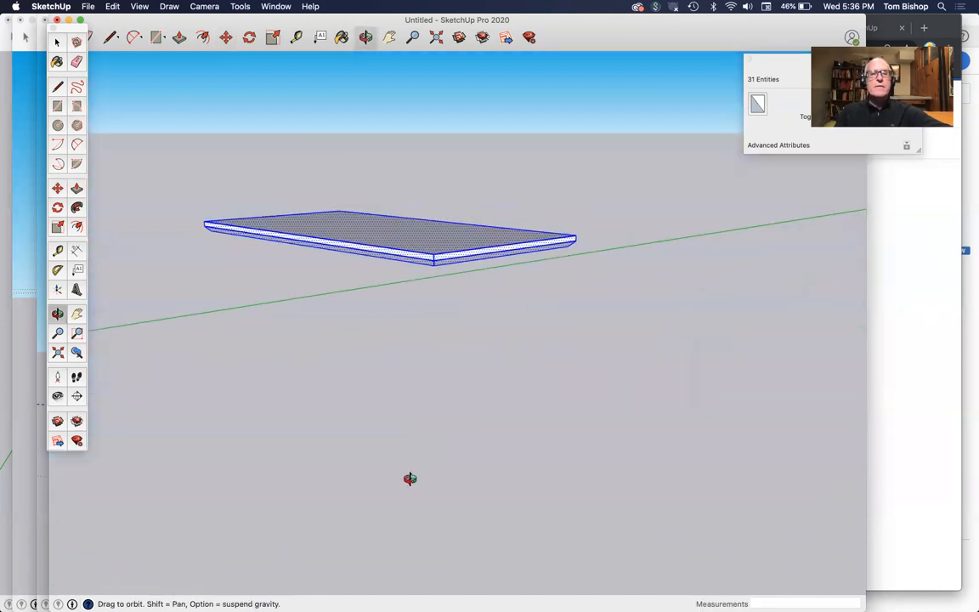
{"action": "left_click_drag", "start_coordinate": [412, 480], "coordinate": [139, 458]}
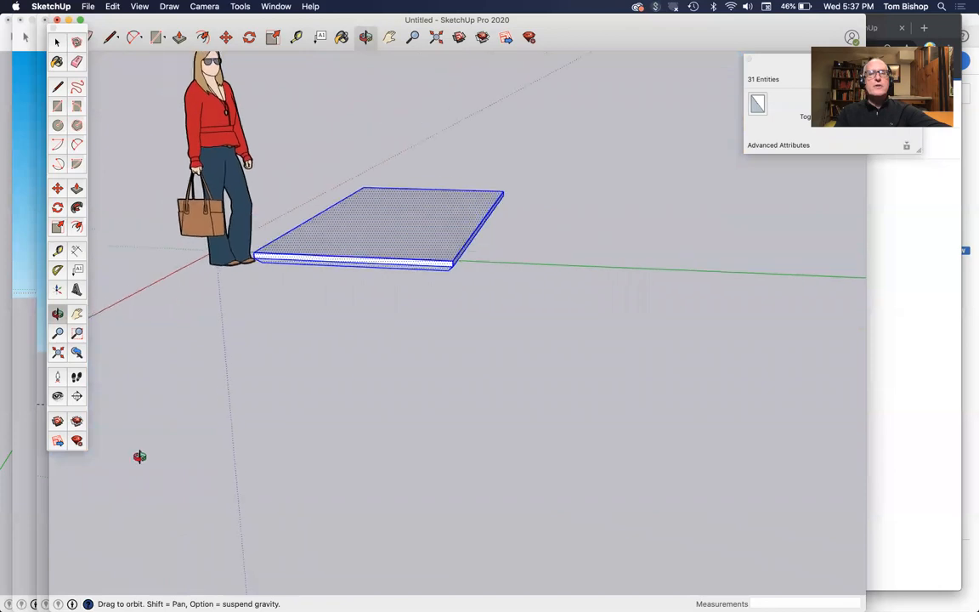
{"action": "left_click_drag", "start_coordinate": [139, 455], "coordinate": [296, 331]}
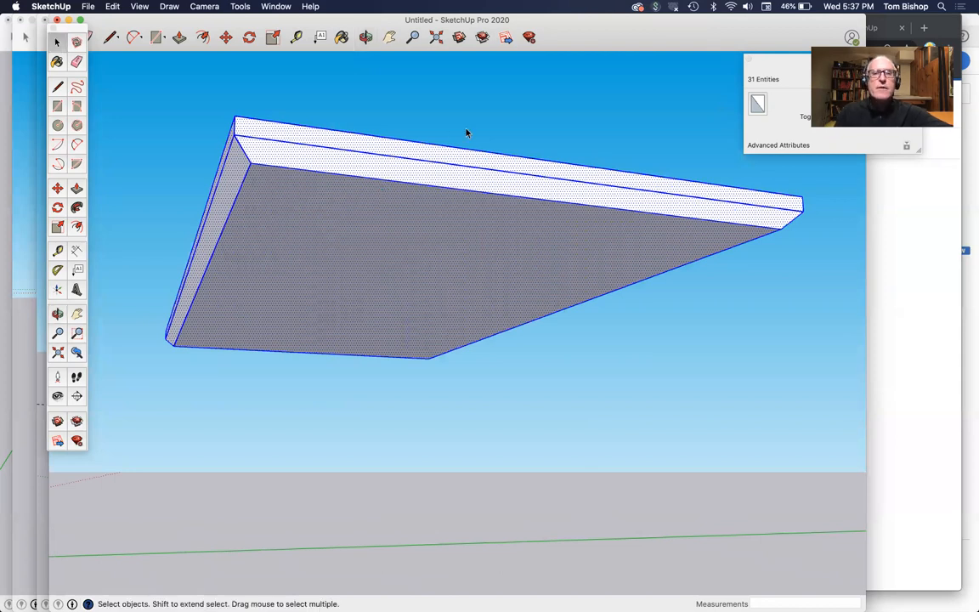
Step: Draw a small leg square under a corner of the top and push it down 2'6" into a leg
{"action": "left_click", "coordinate": [338, 214]}
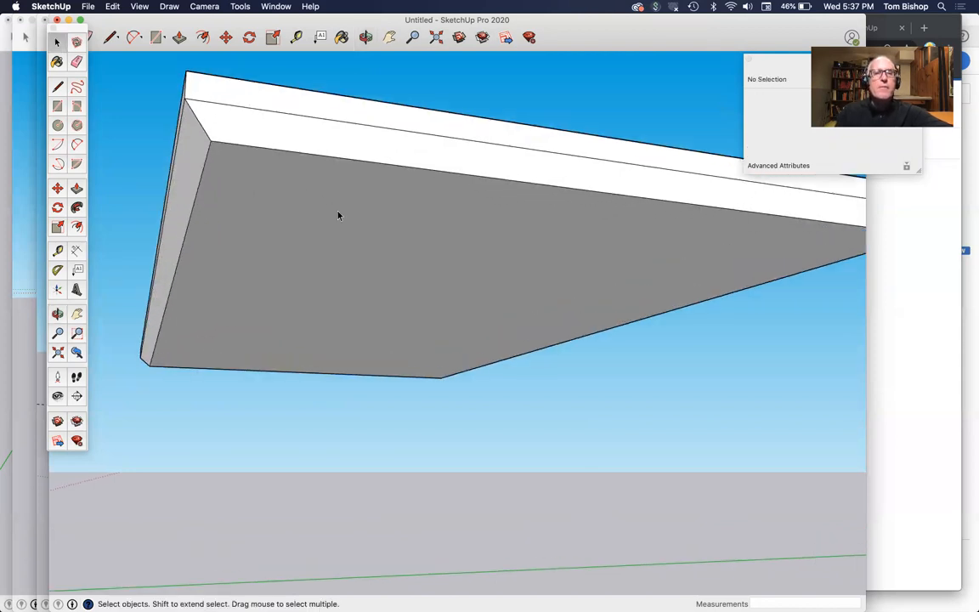
{"action": "mouse_move", "coordinate": [123, 122]}
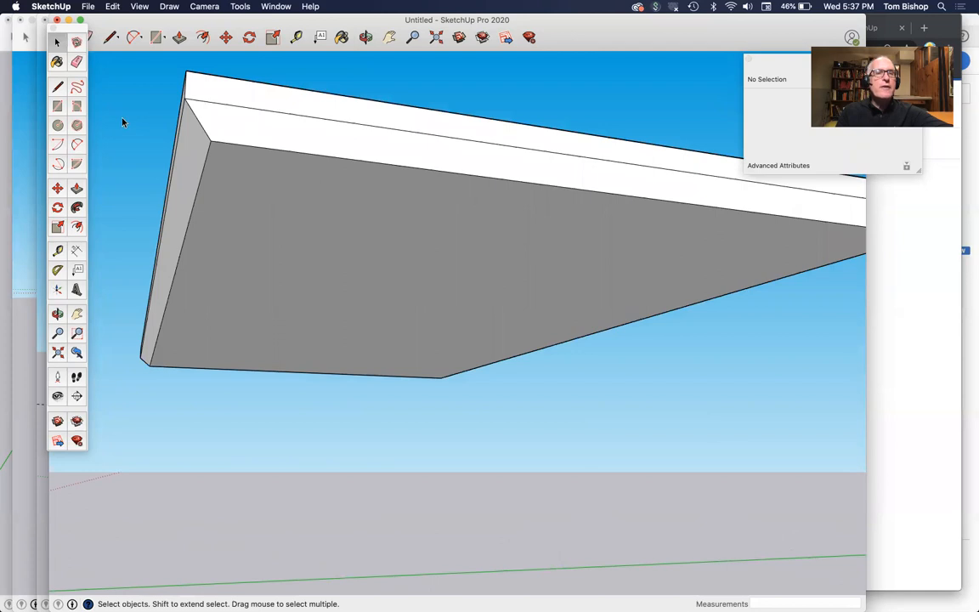
{"action": "mouse_move", "coordinate": [59, 252]}
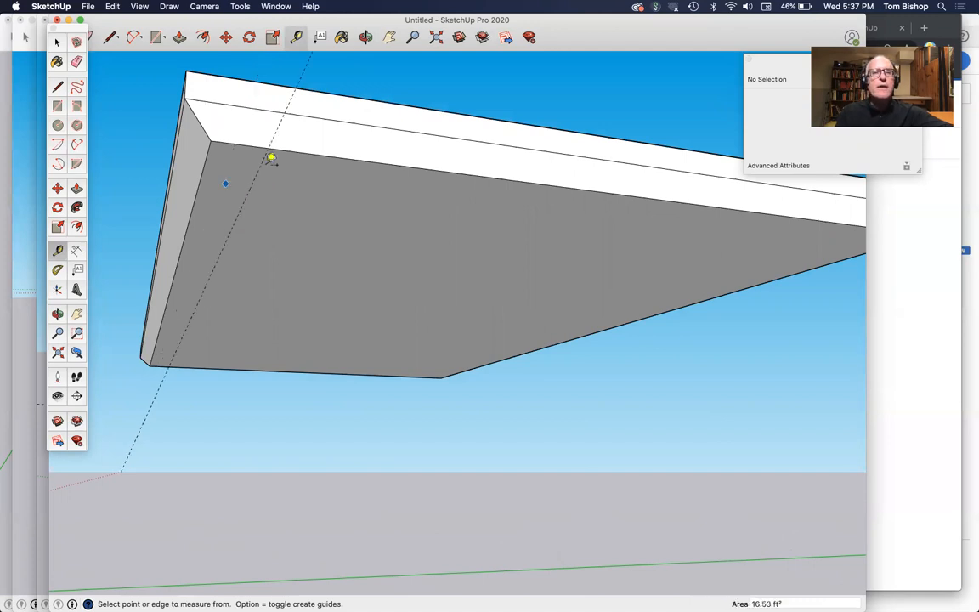
{"action": "mouse_move", "coordinate": [286, 162]}
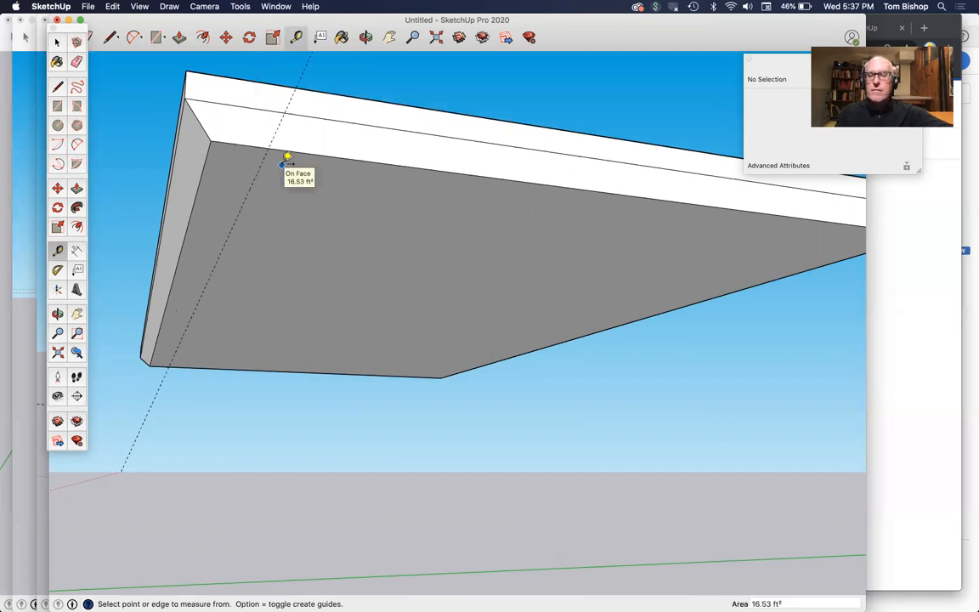
{"action": "mouse_move", "coordinate": [208, 160]}
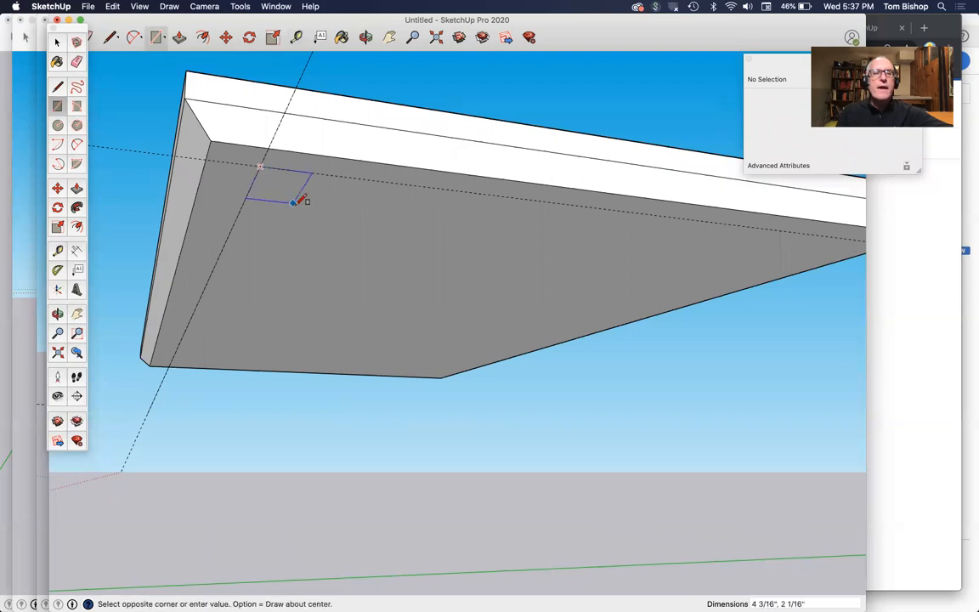
{"action": "left_click", "coordinate": [293, 201]}
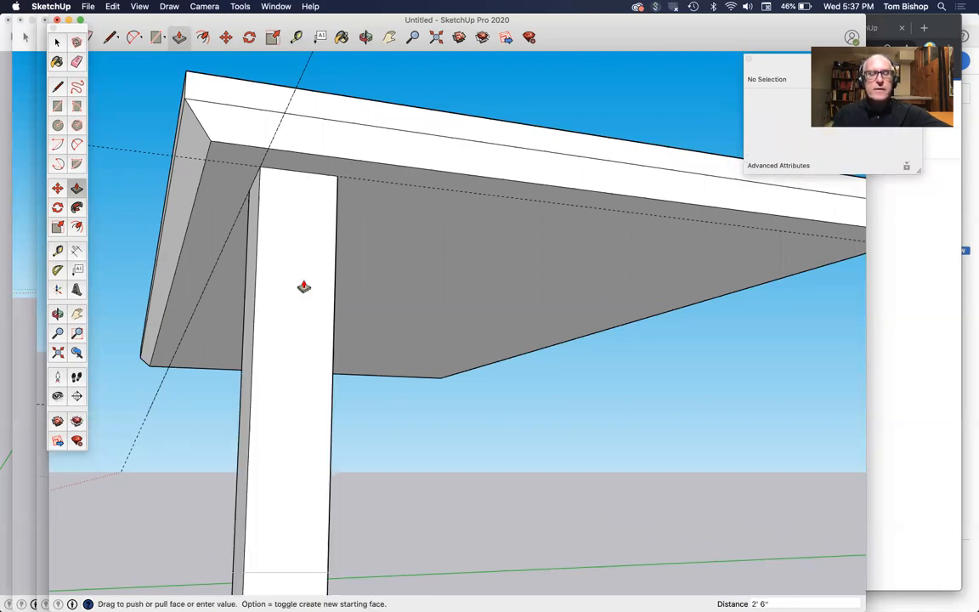
{"action": "left_click", "coordinate": [394, 314]}
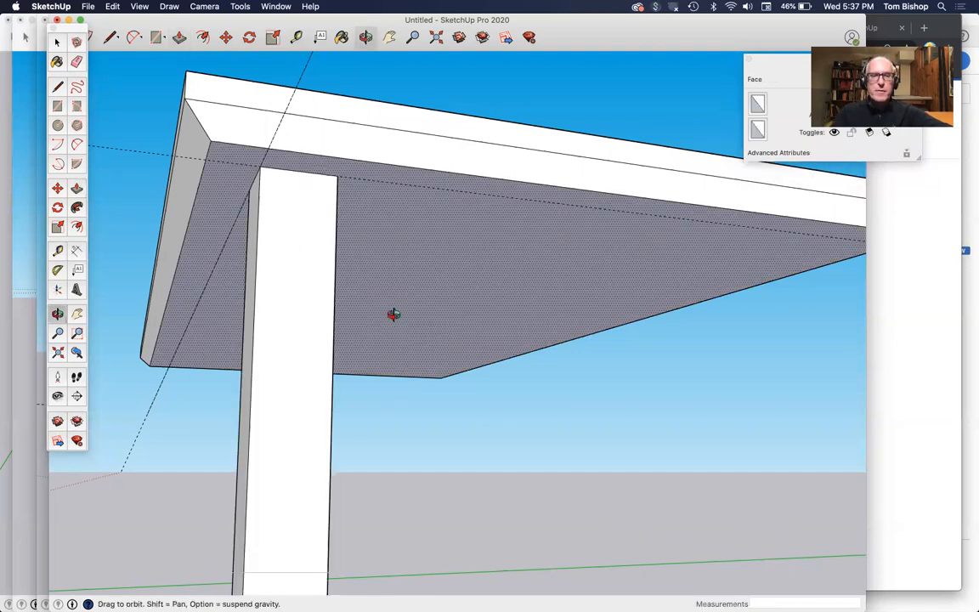
{"action": "left_click_drag", "start_coordinate": [395, 314], "coordinate": [442, 437]}
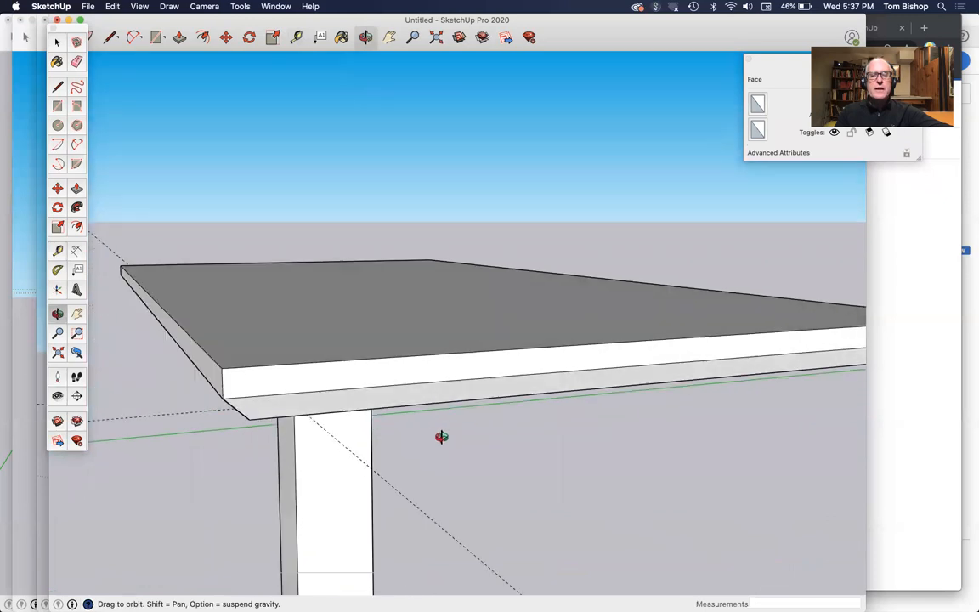
{"action": "left_click_drag", "start_coordinate": [442, 437], "coordinate": [473, 442]}
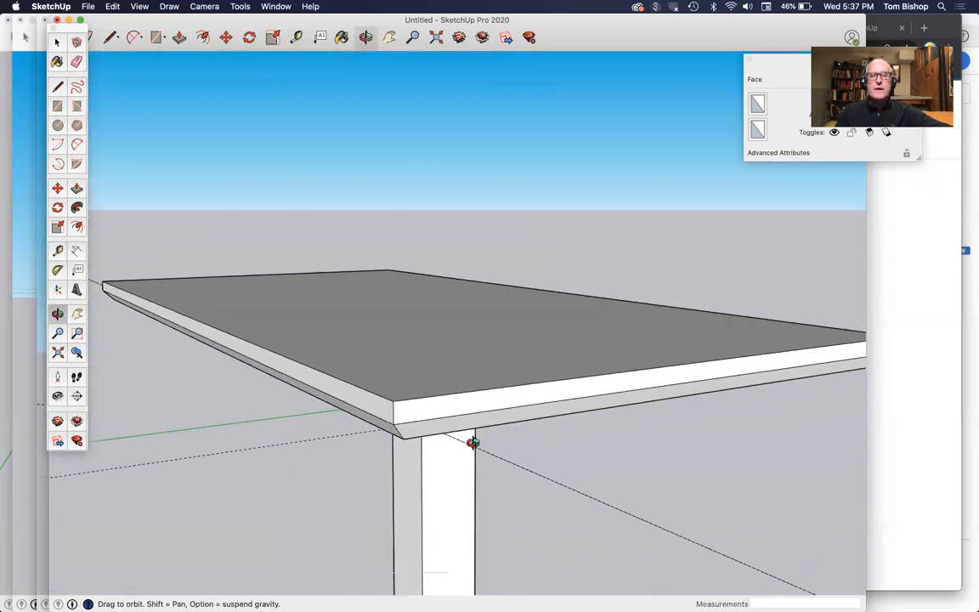
{"action": "left_click_drag", "start_coordinate": [473, 442], "coordinate": [531, 467]}
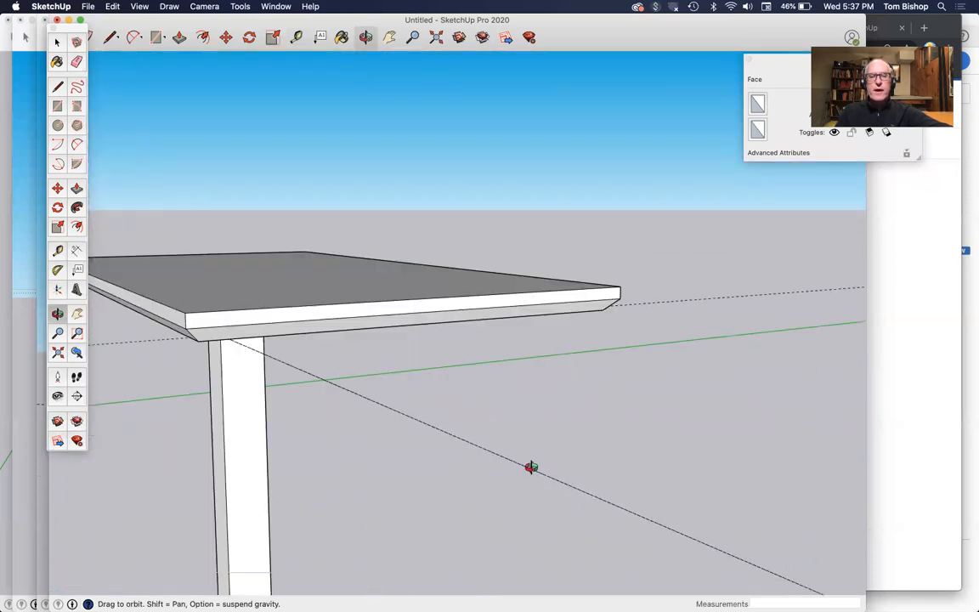
{"action": "left_click_drag", "start_coordinate": [530, 468], "coordinate": [506, 511]}
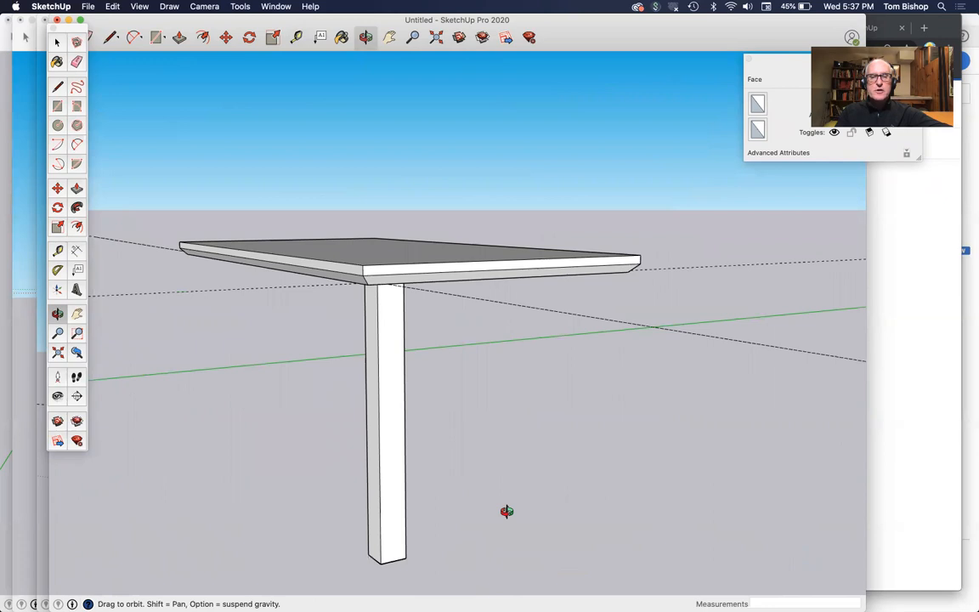
{"action": "left_click_drag", "start_coordinate": [506, 510], "coordinate": [459, 232]}
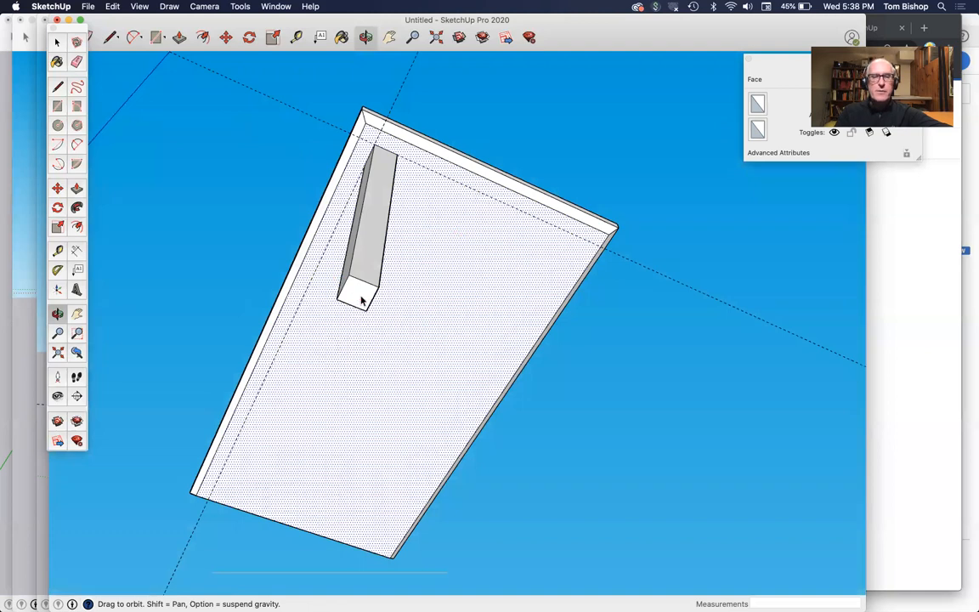
Step: Scale the leg's floor end about its centre to roughly 0.67 so the leg tapers
{"action": "left_click", "coordinate": [361, 296]}
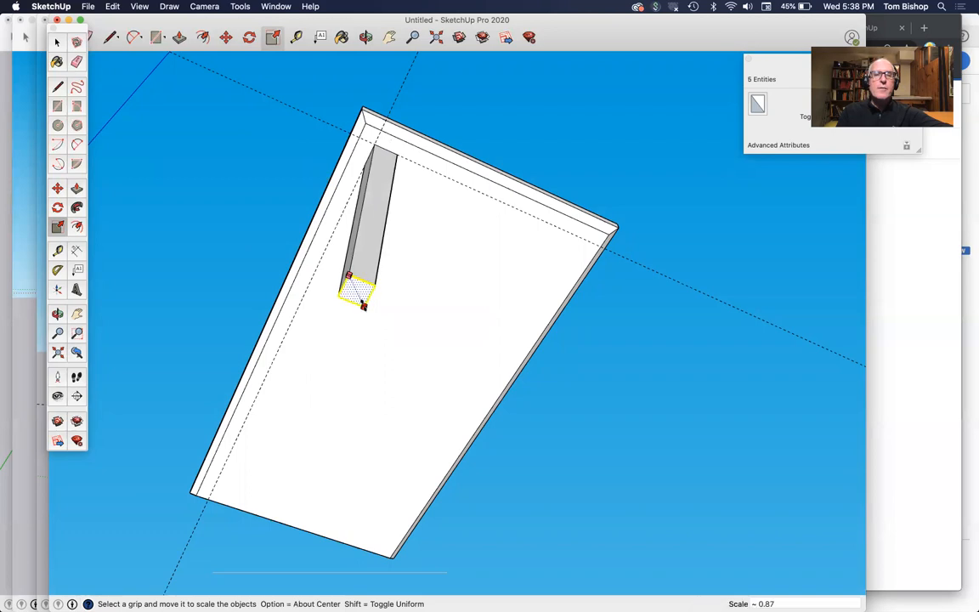
{"action": "left_click_drag", "start_coordinate": [358, 293], "coordinate": [357, 298]}
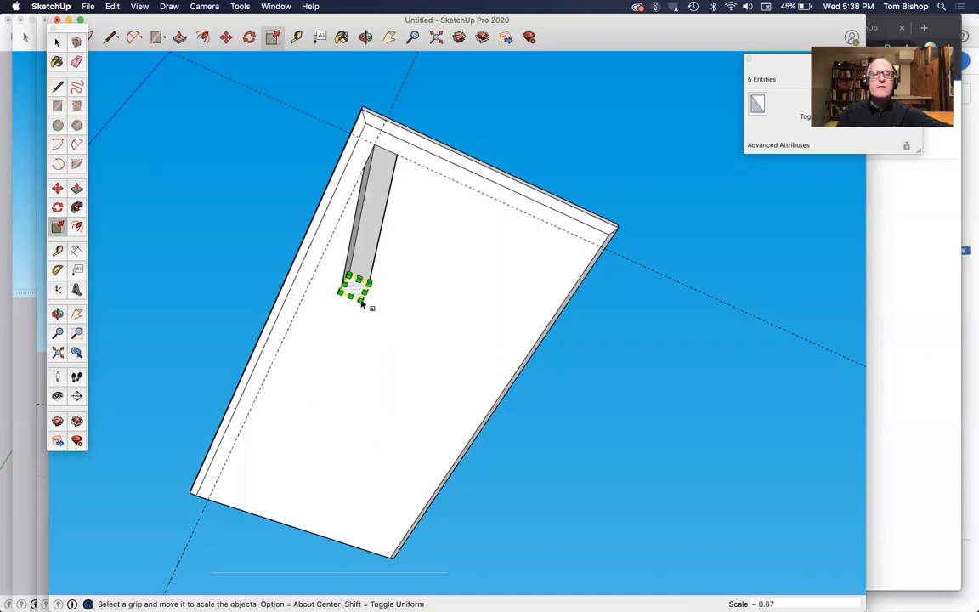
{"action": "mouse_move", "coordinate": [387, 161]}
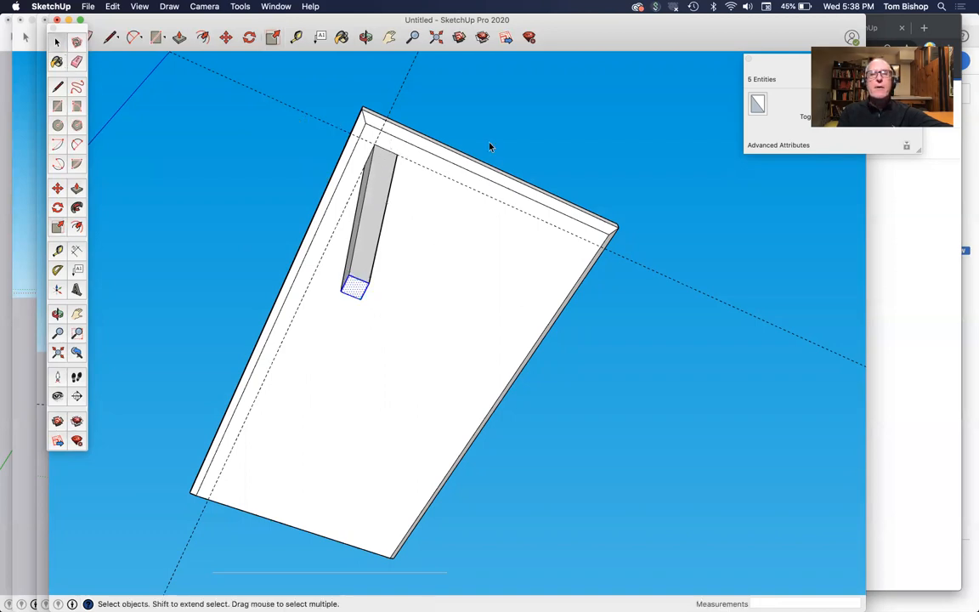
Step: Select the whole tapered leg and choose Make Component from its context menu
{"action": "left_click", "coordinate": [320, 320]}
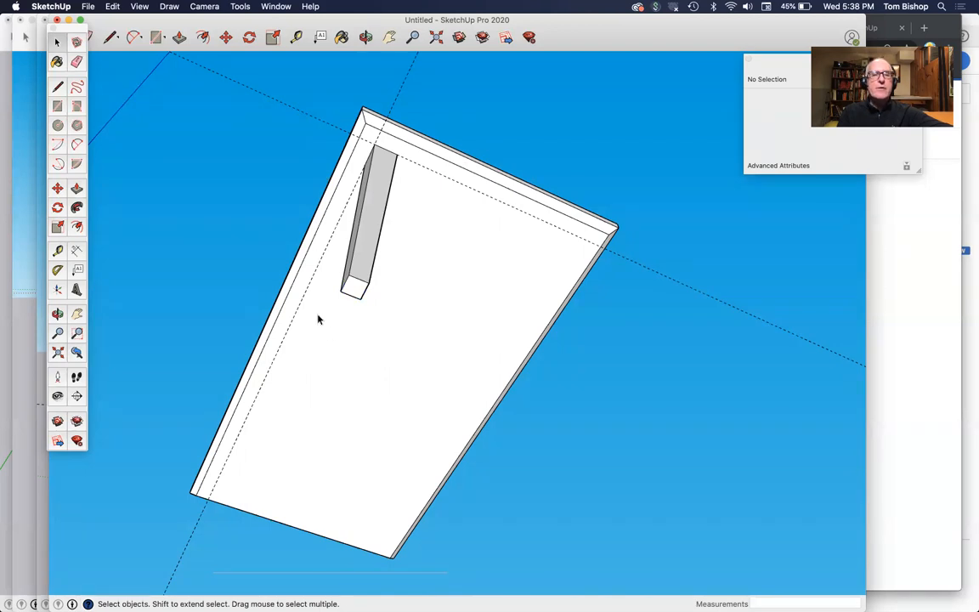
{"action": "left_click", "coordinate": [374, 221]}
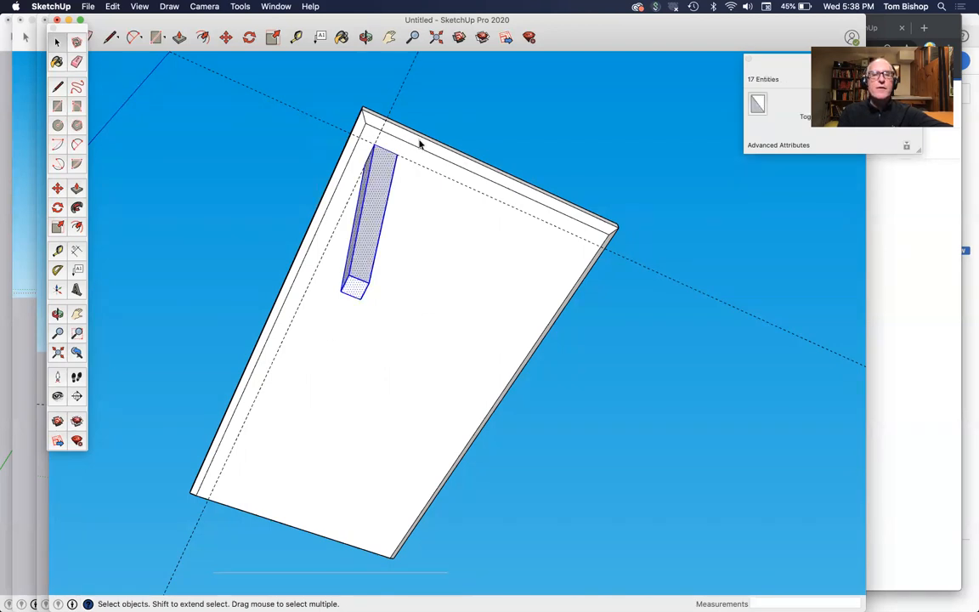
{"action": "right_click", "coordinate": [377, 194]}
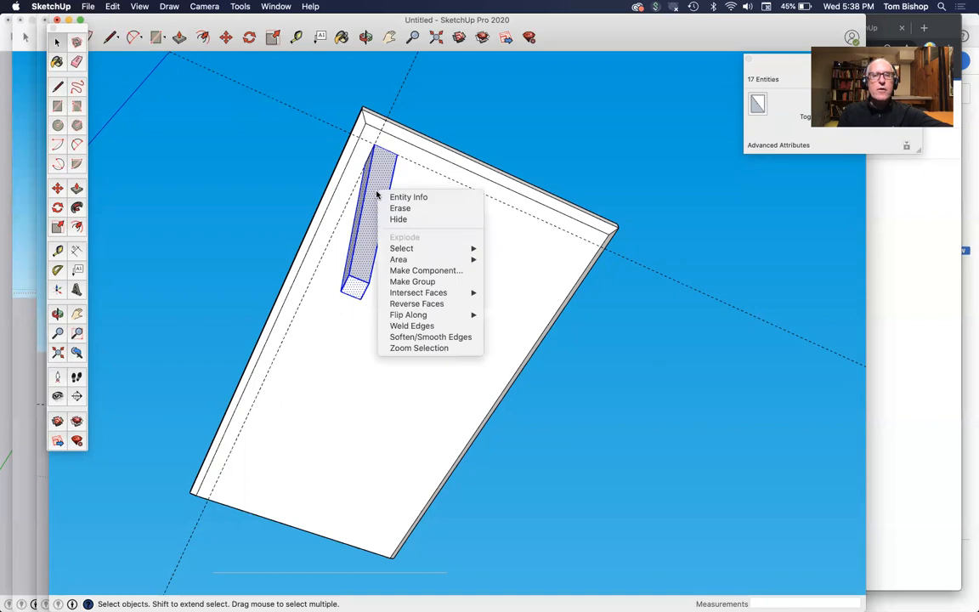
{"action": "left_click", "coordinate": [425, 271]}
{"action": "type", "text": "LET"}
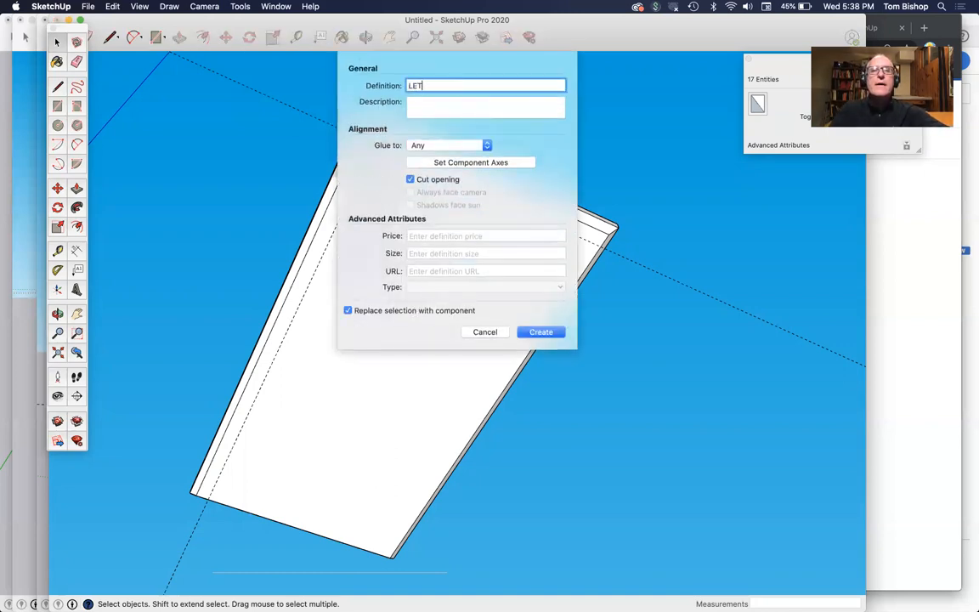
Step: Create the component with the definition name LEG
{"action": "left_click", "coordinate": [540, 331]}
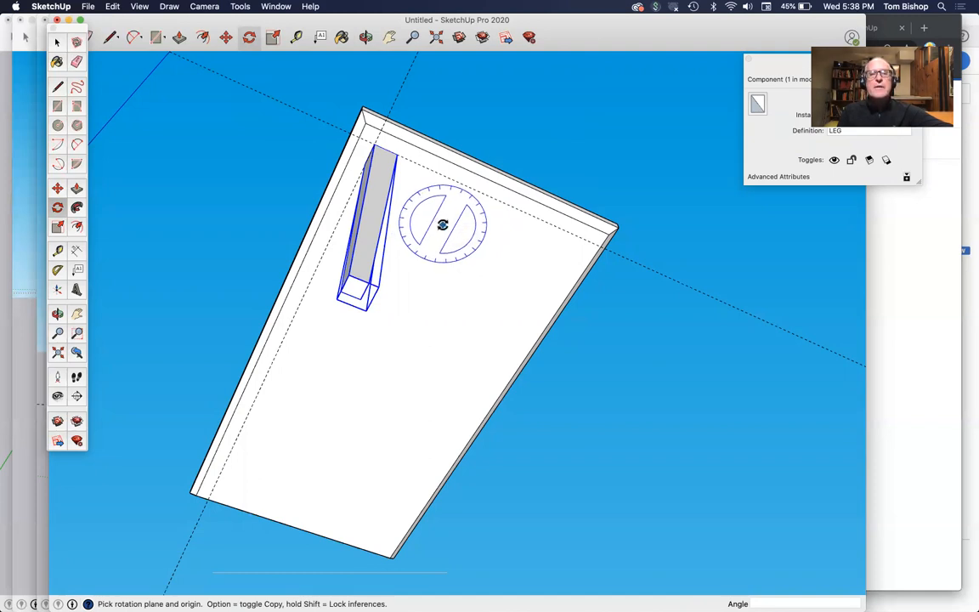
Step: Set up a rotate-copy of the LEG component by 90° about a pivot near the top's corner
{"action": "left_click", "coordinate": [442, 224]}
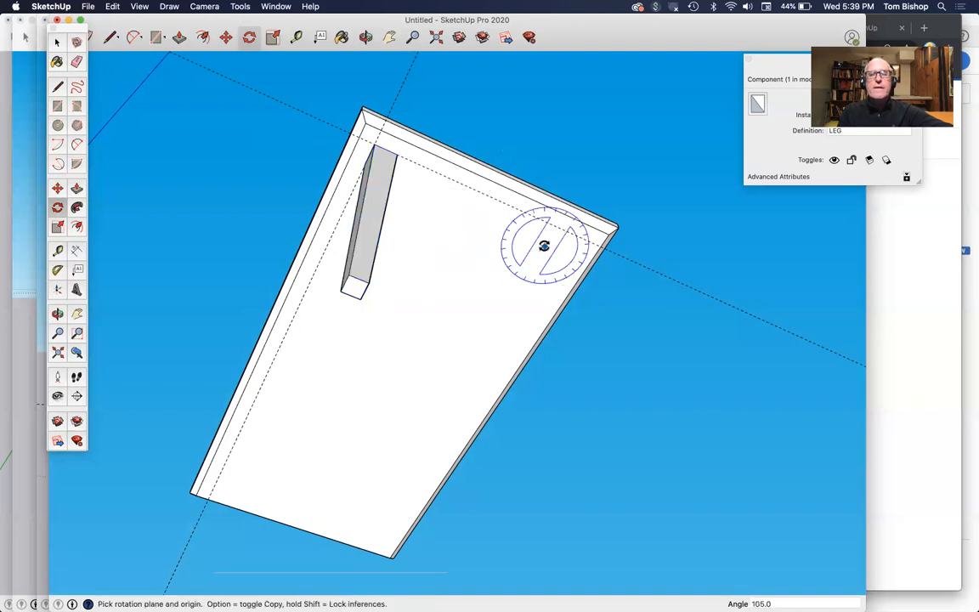
{"action": "mouse_move", "coordinate": [449, 234]}
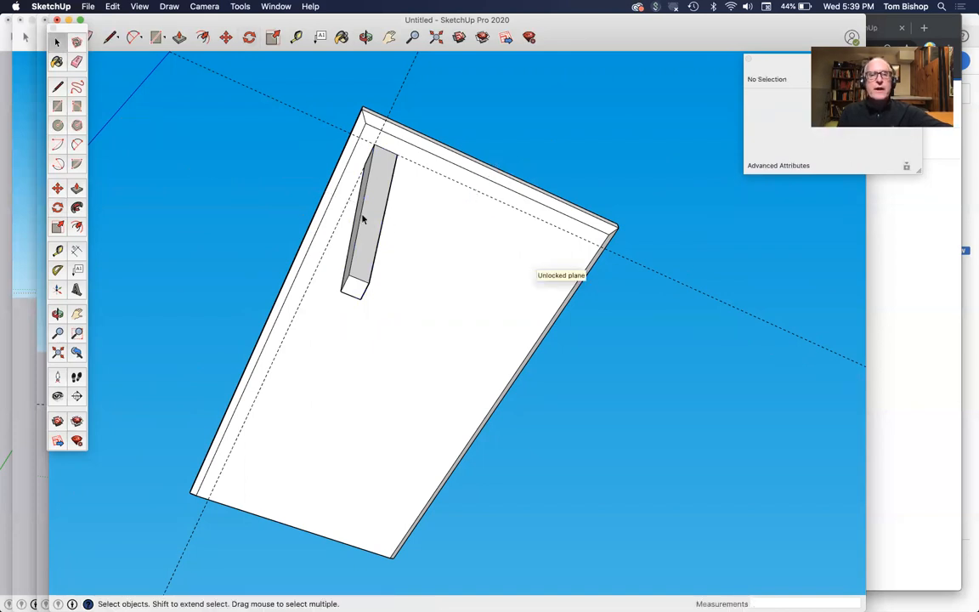
{"action": "left_click", "coordinate": [360, 221]}
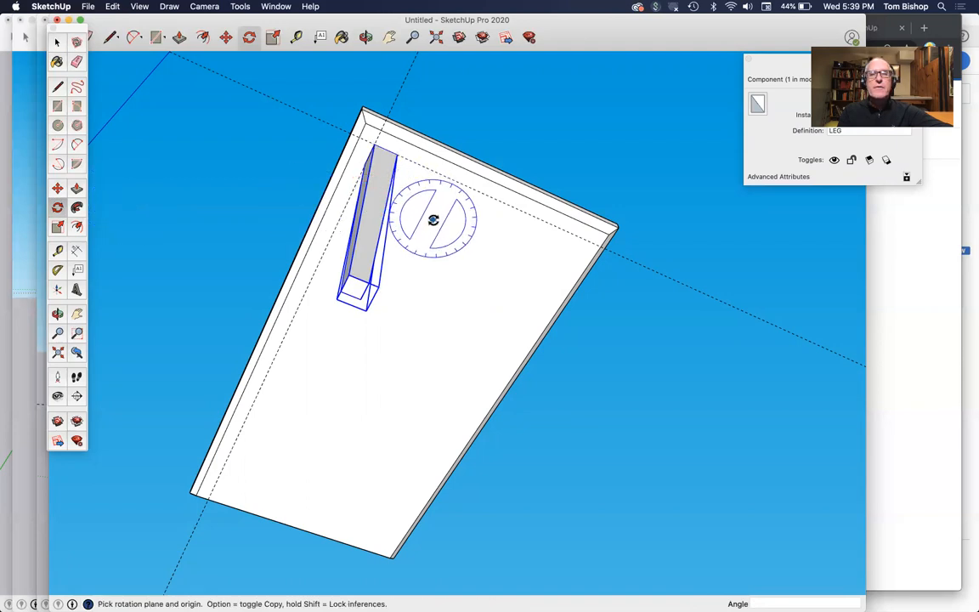
{"action": "mouse_move", "coordinate": [435, 223]}
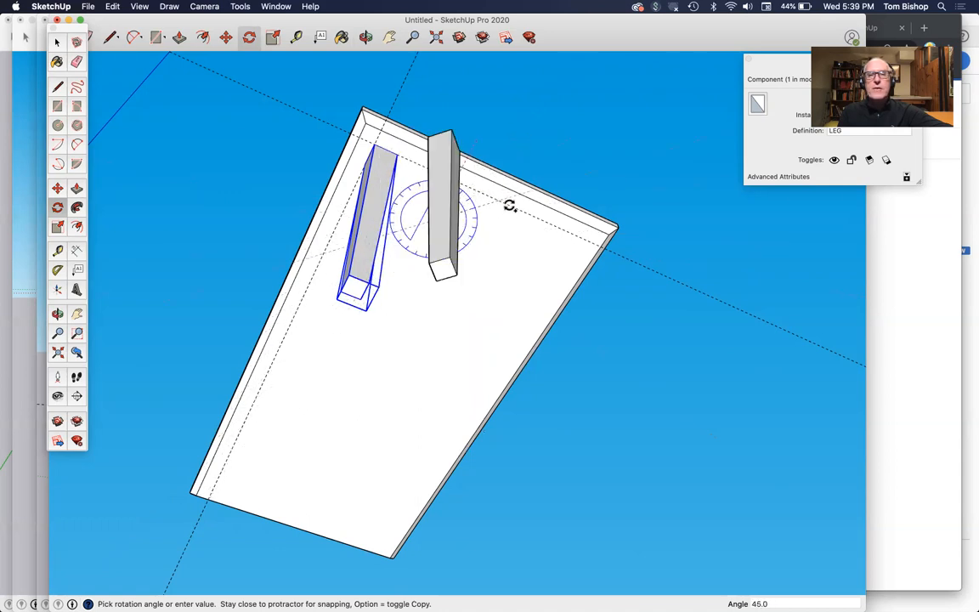
{"action": "mouse_move", "coordinate": [518, 231]}
{"action": "type", "text": "90"}
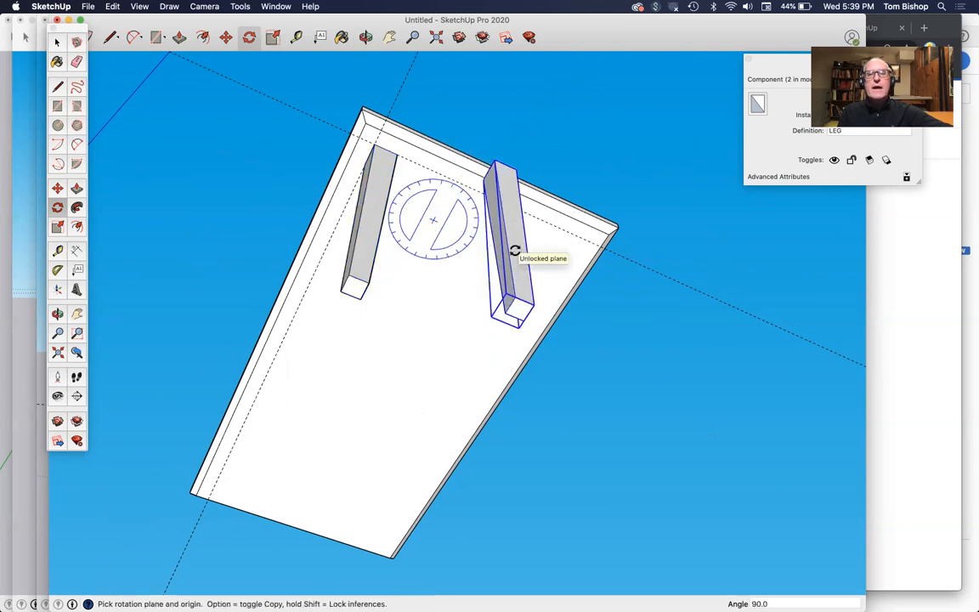
{"action": "mouse_move", "coordinate": [119, 281]}
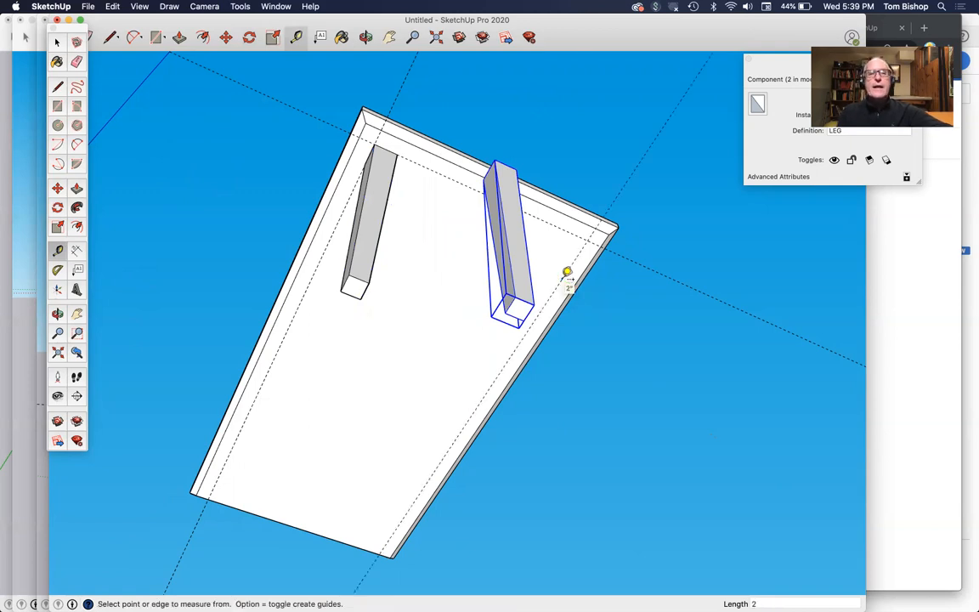
Step: Add inset guide lines from the top's edges and move the copied leg to their intersection
{"action": "left_click", "coordinate": [248, 510]}
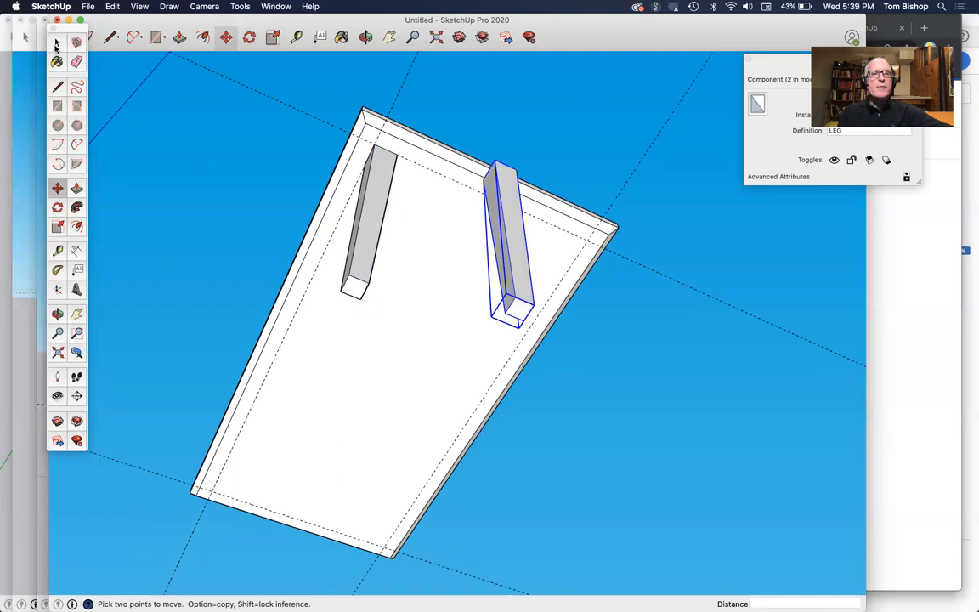
{"action": "mouse_move", "coordinate": [459, 153]}
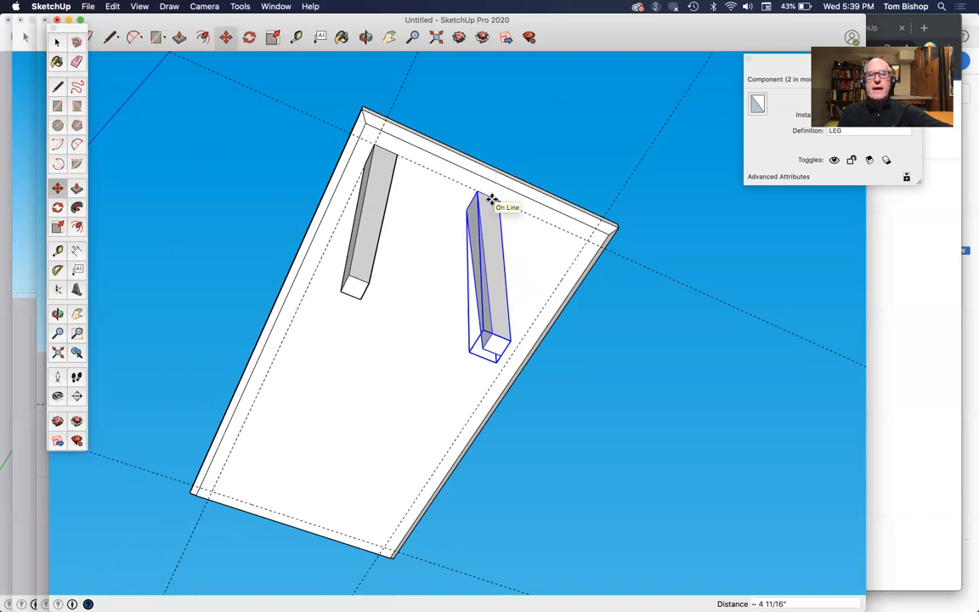
{"action": "mouse_move", "coordinate": [500, 202]}
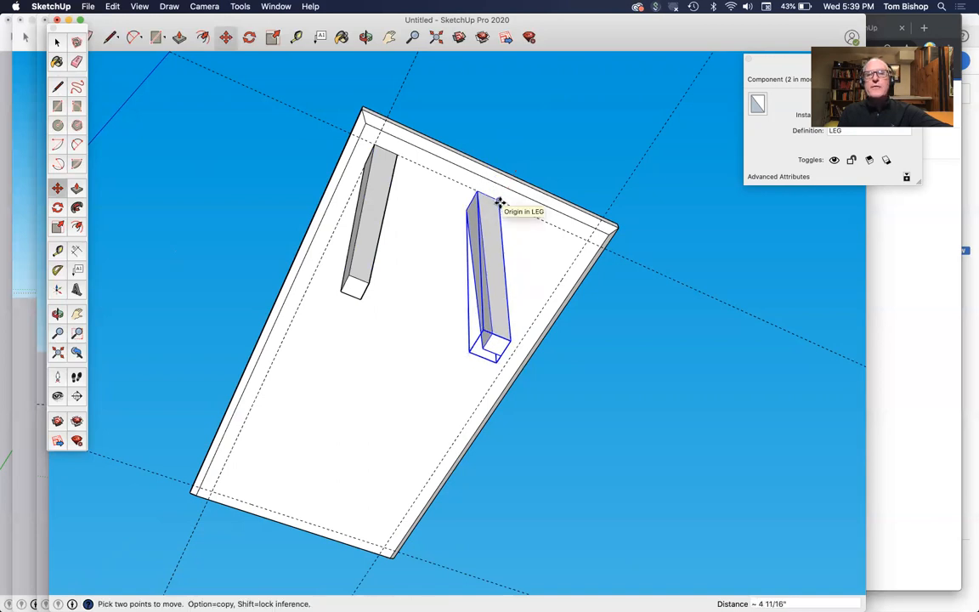
{"action": "mouse_move", "coordinate": [587, 239]}
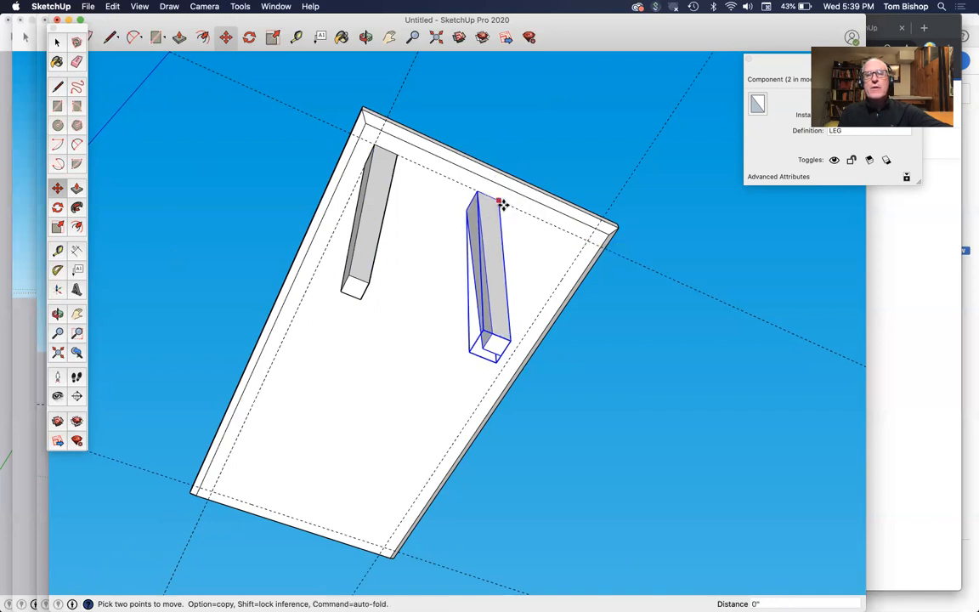
{"action": "left_click_drag", "start_coordinate": [500, 203], "coordinate": [571, 232]}
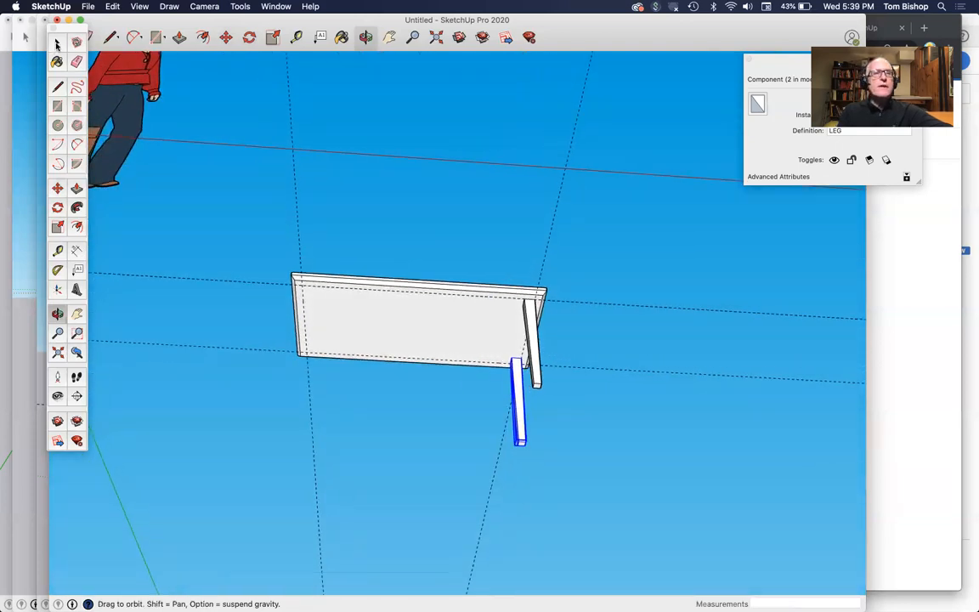
Step: Rotate-copy both legs 180° about the top's centre to place two more under the far corners
{"action": "left_click", "coordinate": [58, 42]}
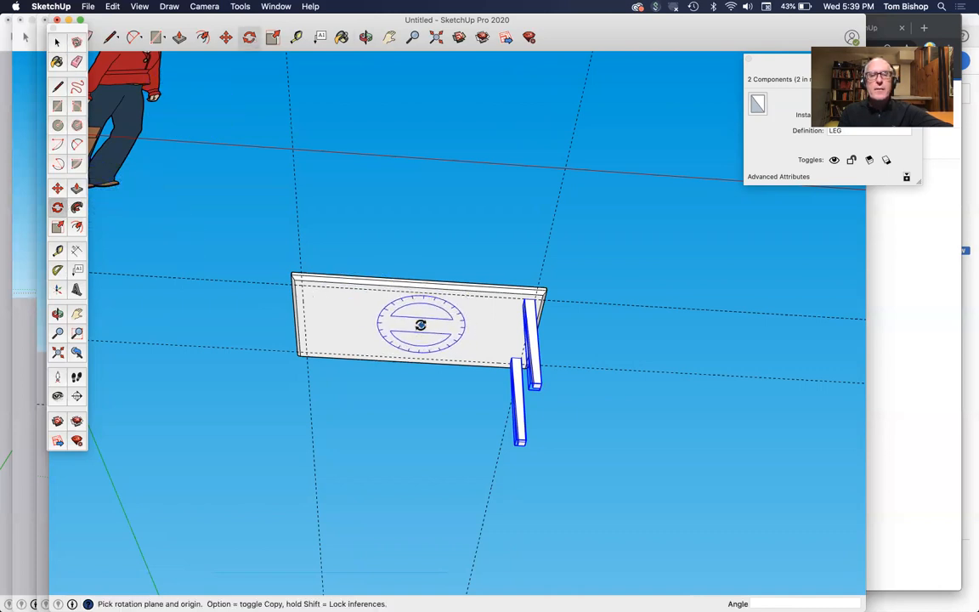
{"action": "mouse_move", "coordinate": [420, 286]}
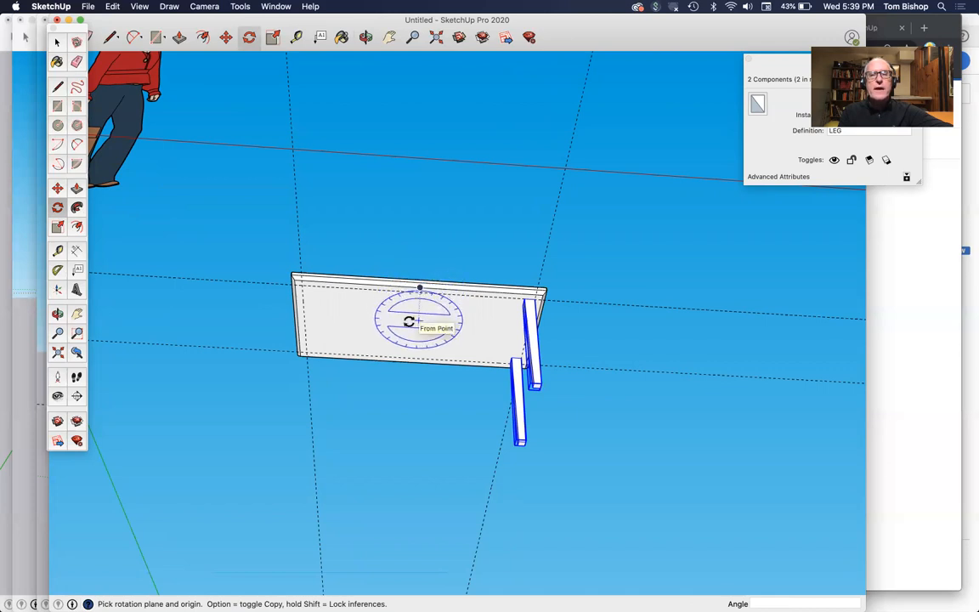
{"action": "mouse_move", "coordinate": [296, 313]}
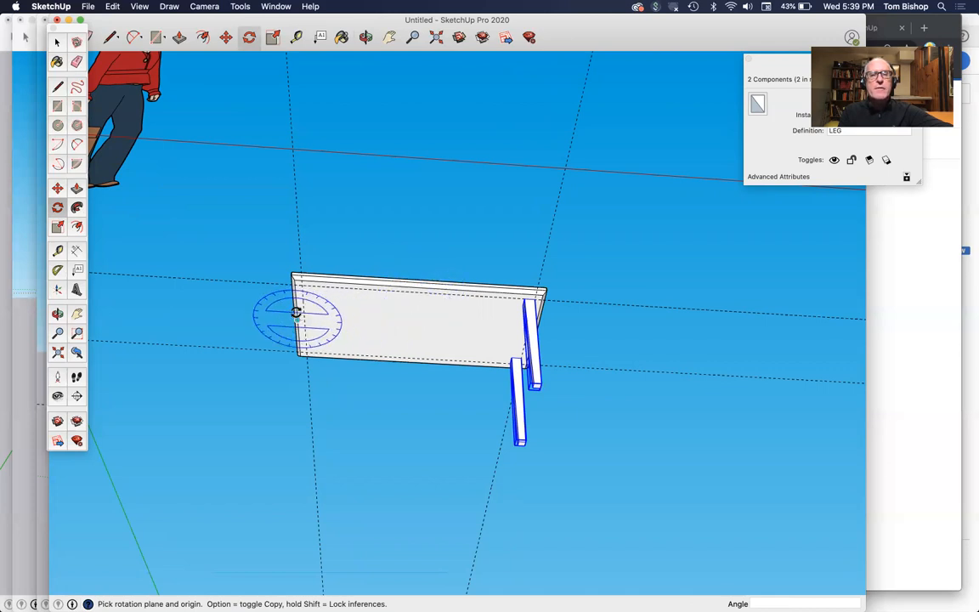
{"action": "mouse_move", "coordinate": [388, 323]}
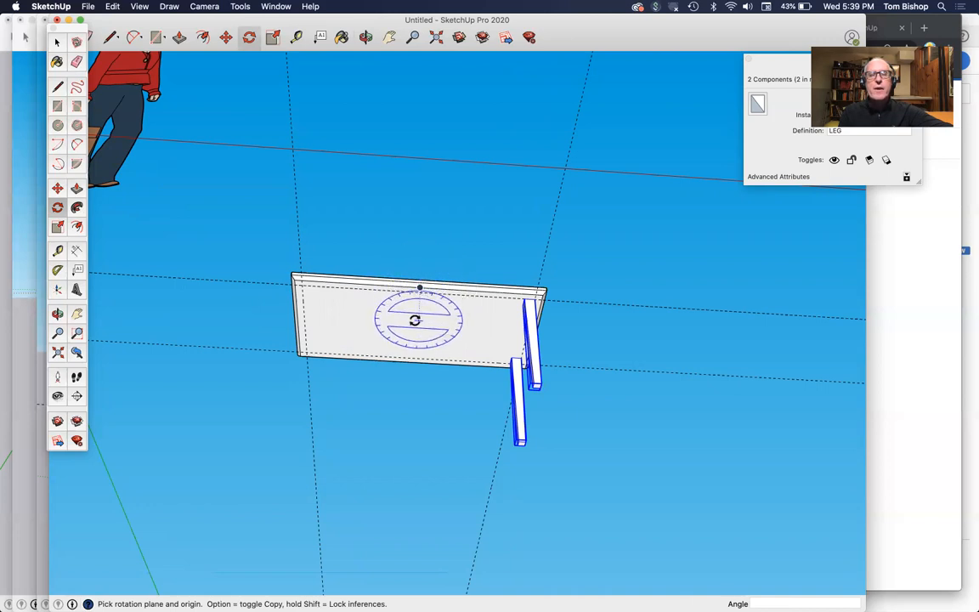
{"action": "mouse_move", "coordinate": [415, 319]}
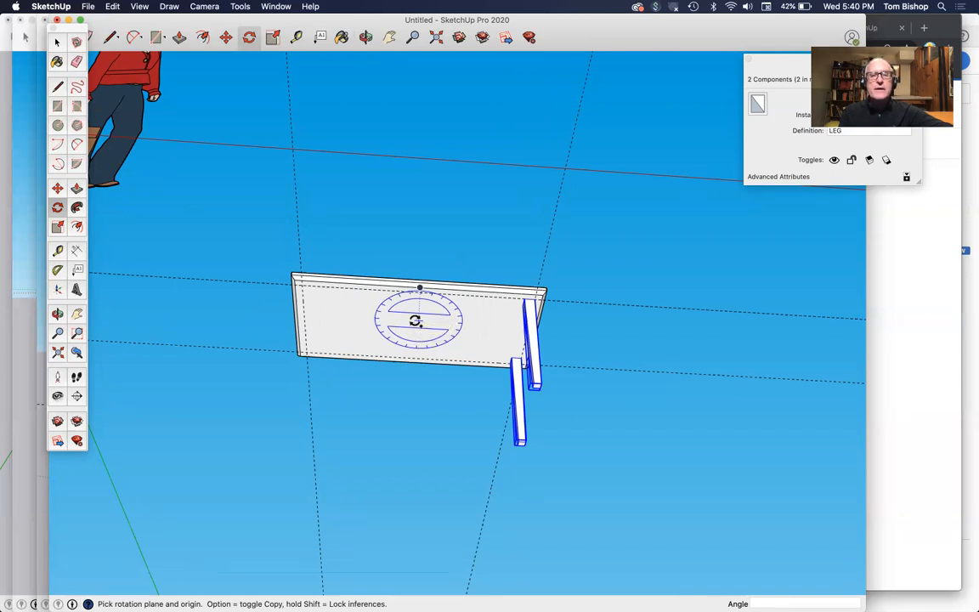
{"action": "mouse_move", "coordinate": [568, 330]}
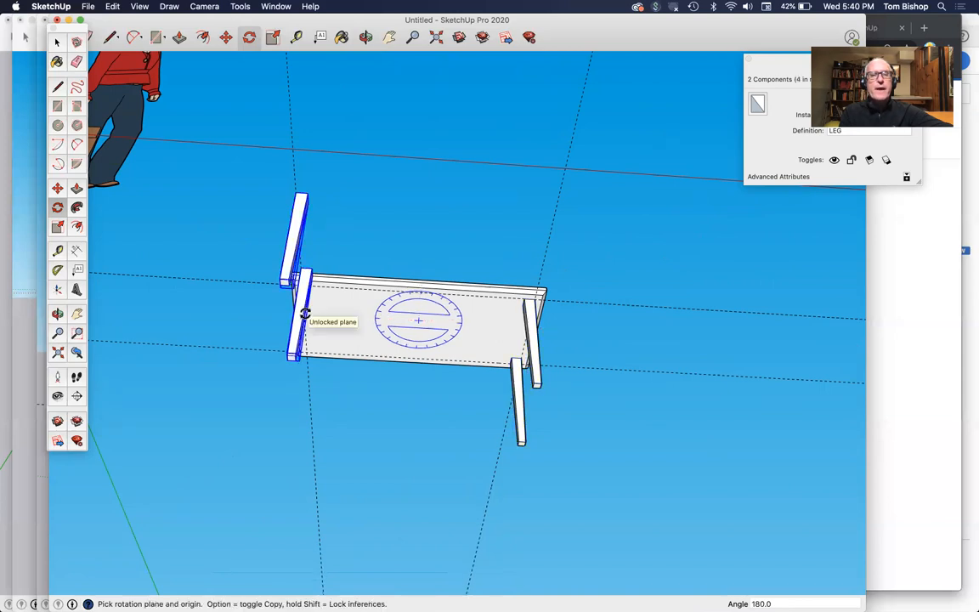
{"action": "left_click", "coordinate": [305, 310]}
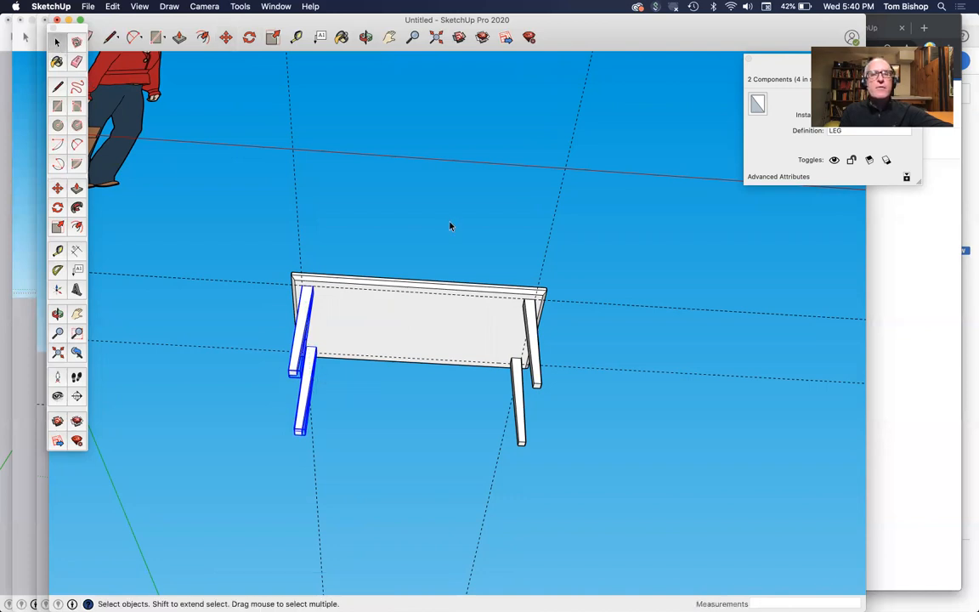
{"action": "left_click", "coordinate": [434, 343]}
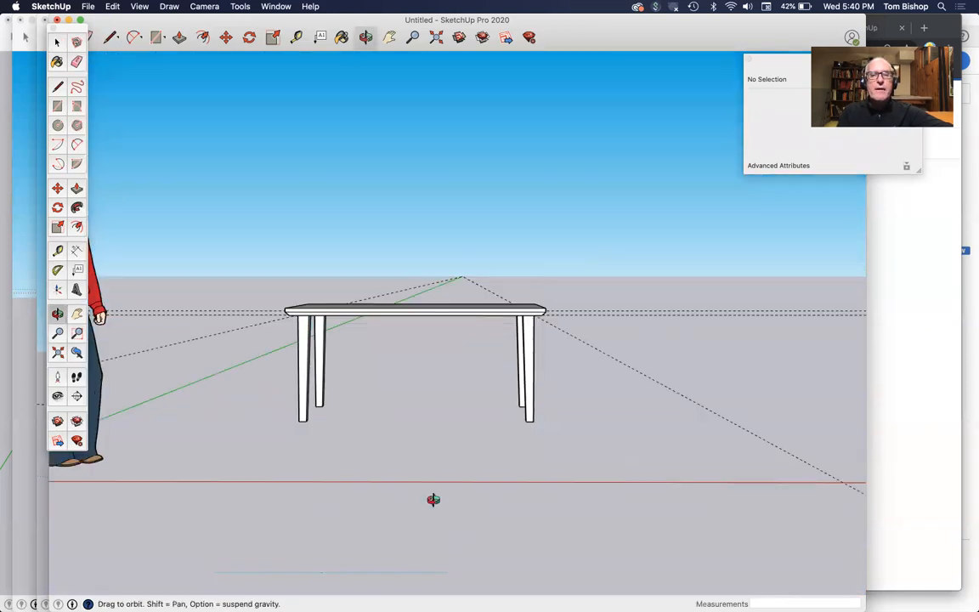
{"action": "left_click_drag", "start_coordinate": [433, 500], "coordinate": [293, 438]}
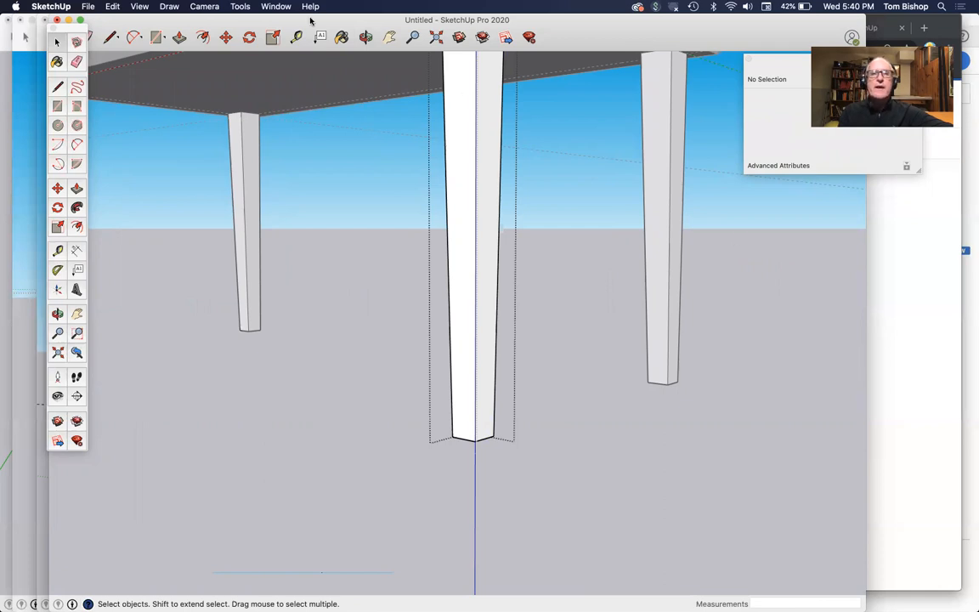
Step: Paint the front leg component with a Wood material from the Materials panel, colouring all legs
{"action": "left_click", "coordinate": [275, 7]}
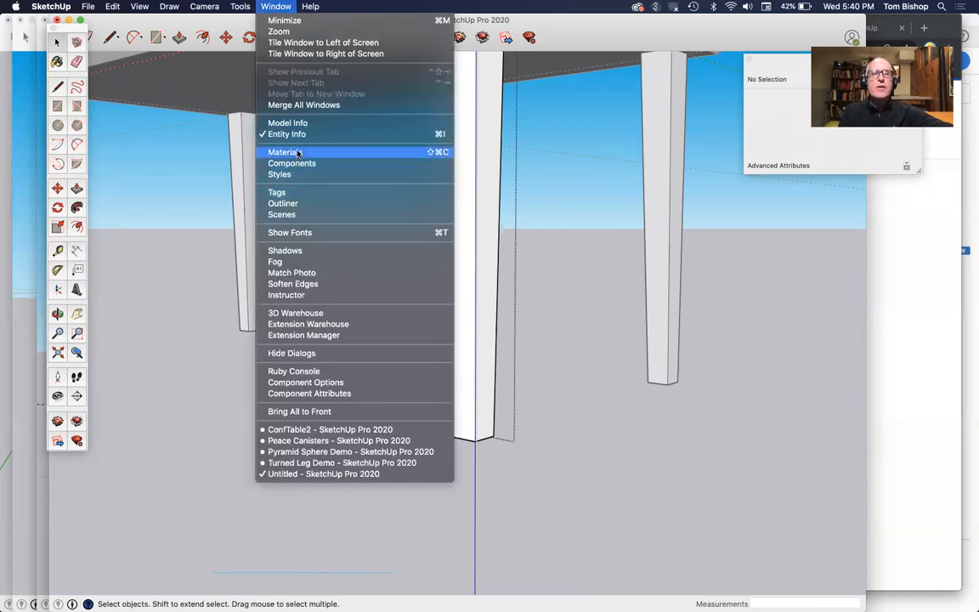
{"action": "left_click", "coordinate": [284, 153]}
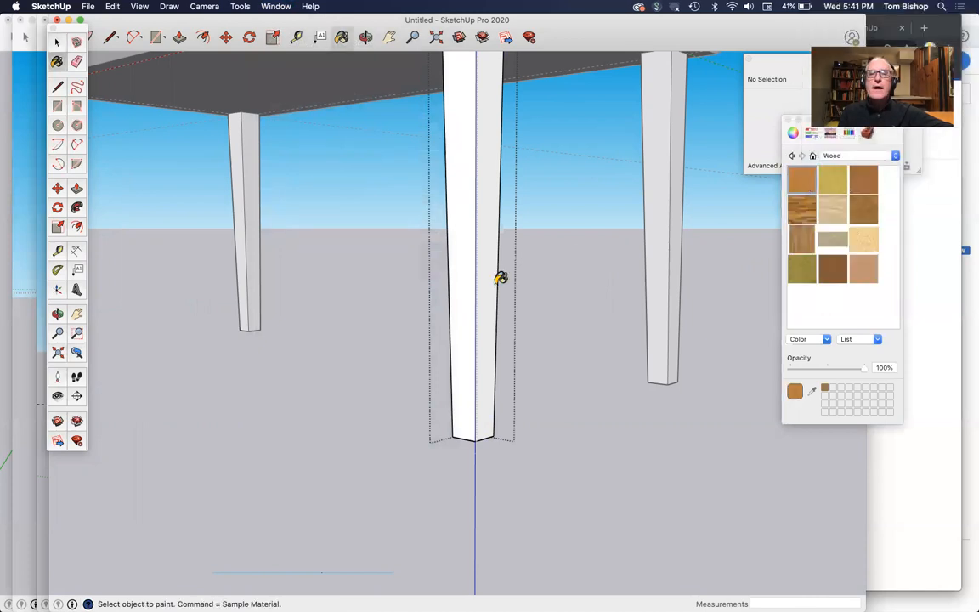
{"action": "left_click", "coordinate": [469, 282]}
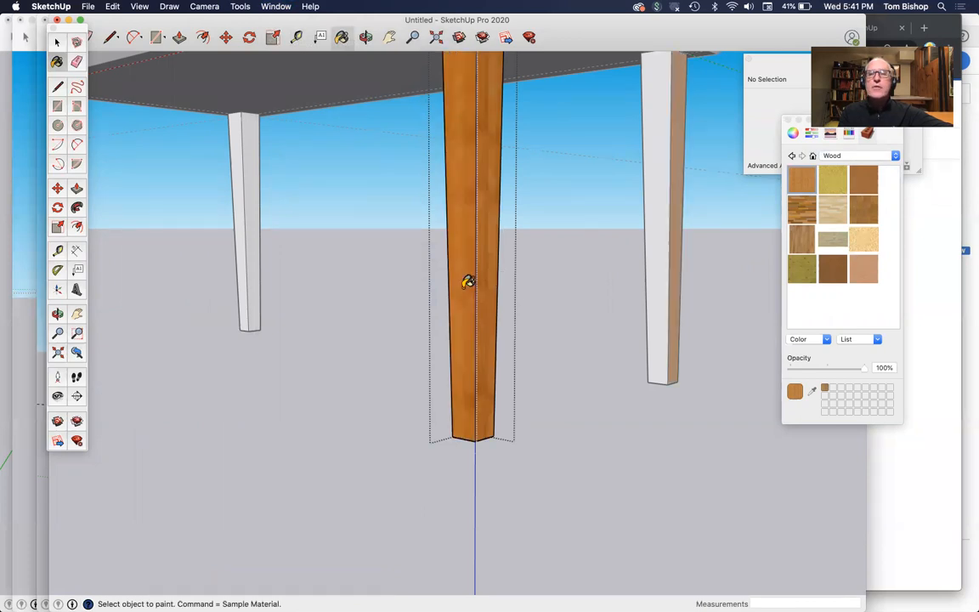
{"action": "mouse_move", "coordinate": [616, 260]}
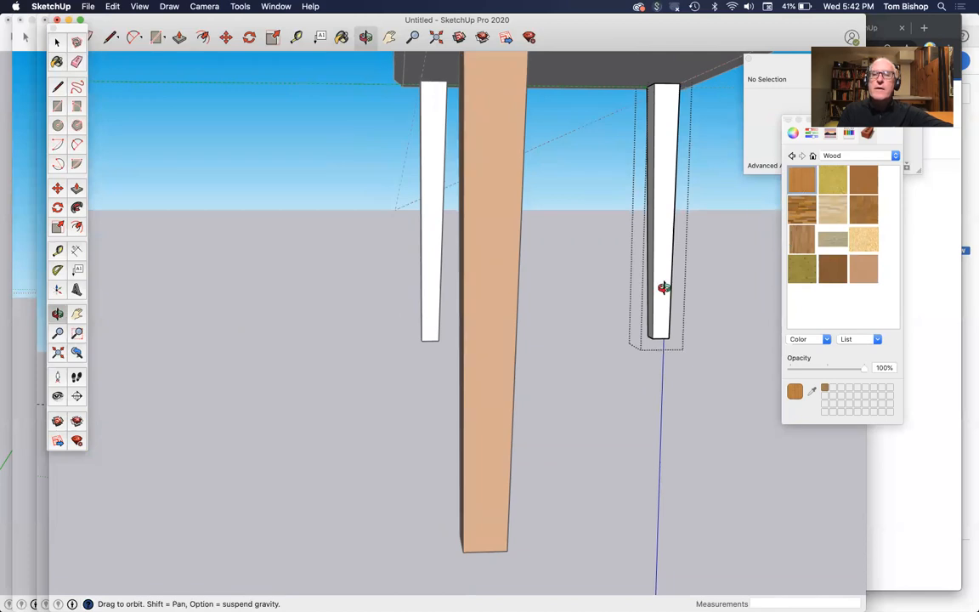
{"action": "mouse_move", "coordinate": [811, 314]}
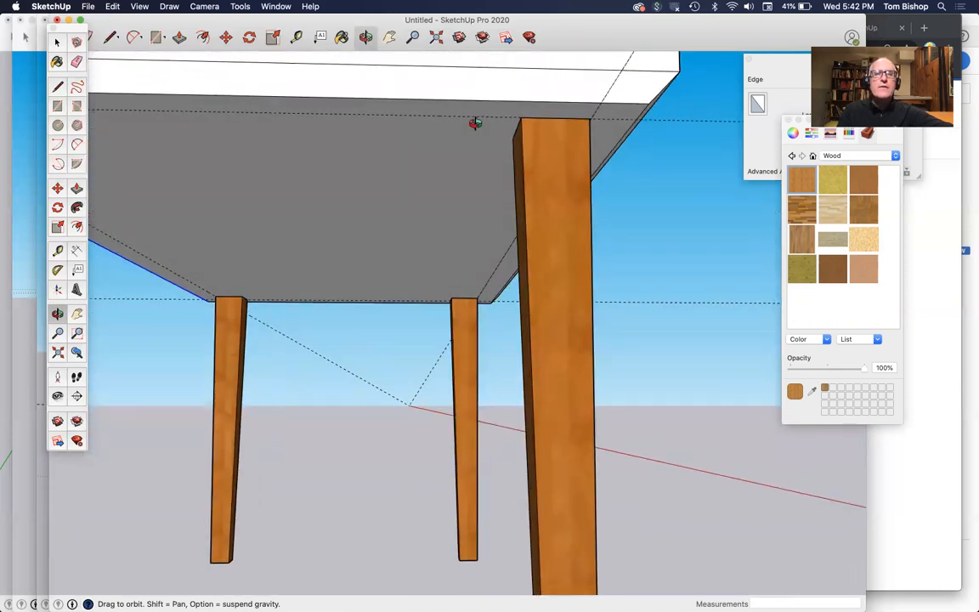
Step: Draw a rectangle from the front leg's midpoint to the opposite leg and Push/Pull it down into an apron board
{"action": "left_click_drag", "start_coordinate": [476, 123], "coordinate": [194, 149]}
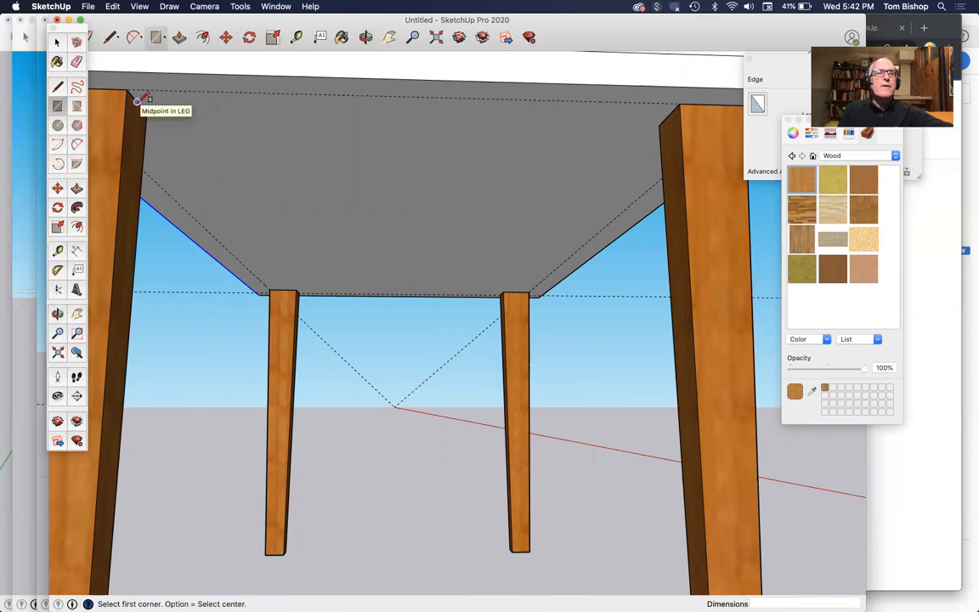
{"action": "left_click", "coordinate": [136, 102]}
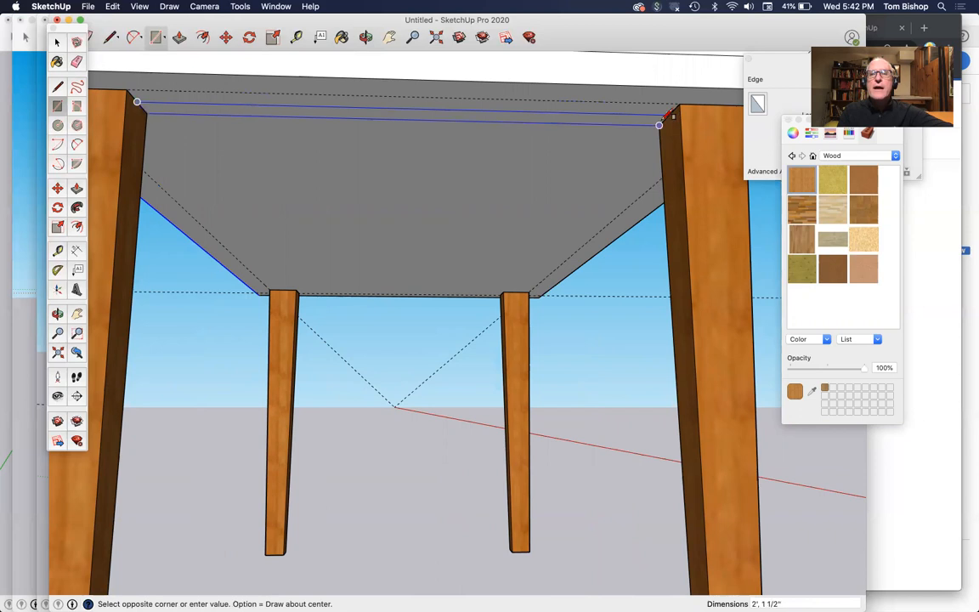
{"action": "mouse_move", "coordinate": [659, 126]}
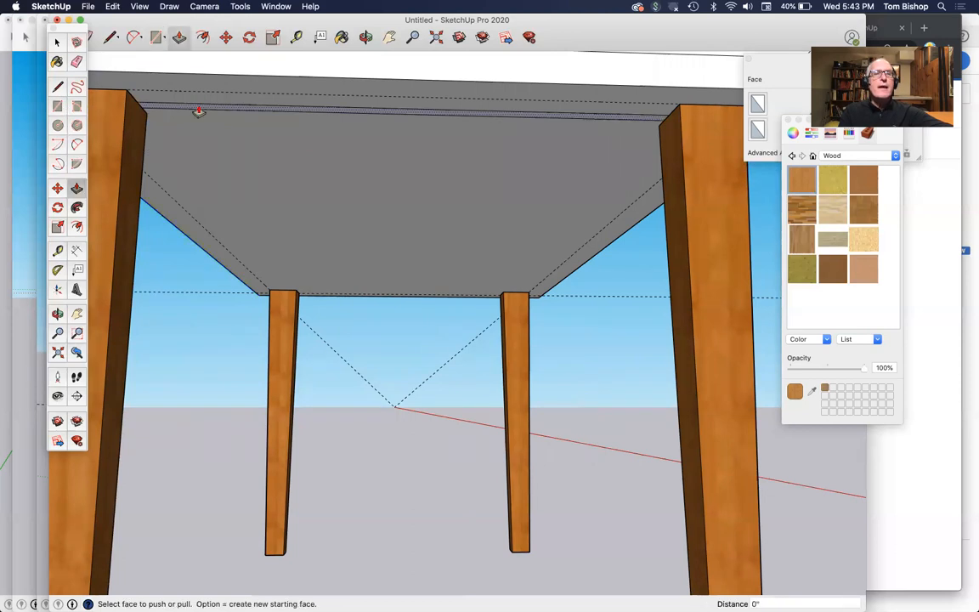
{"action": "left_click_drag", "start_coordinate": [195, 110], "coordinate": [195, 179]}
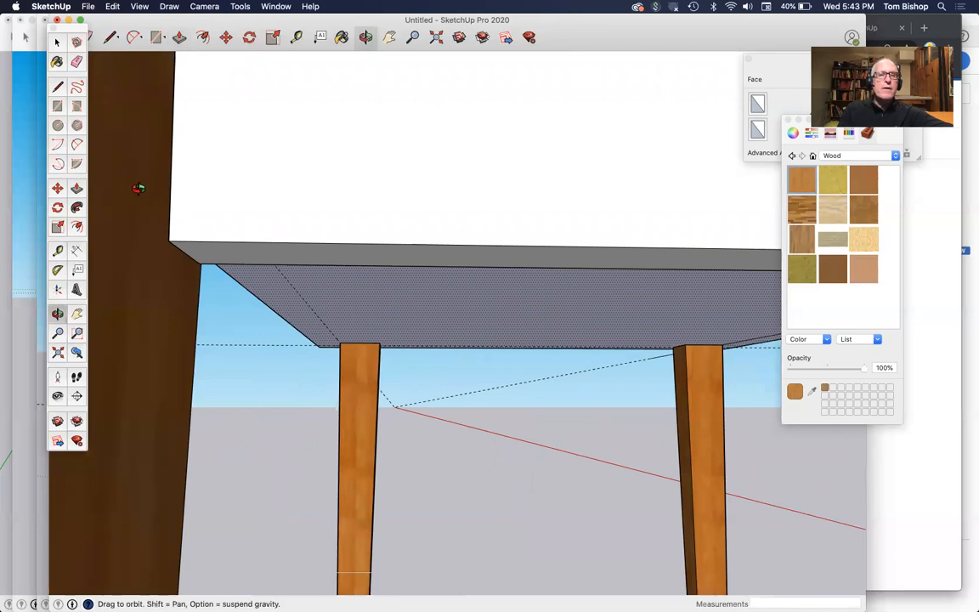
{"action": "left_click_drag", "start_coordinate": [139, 187], "coordinate": [214, 202]}
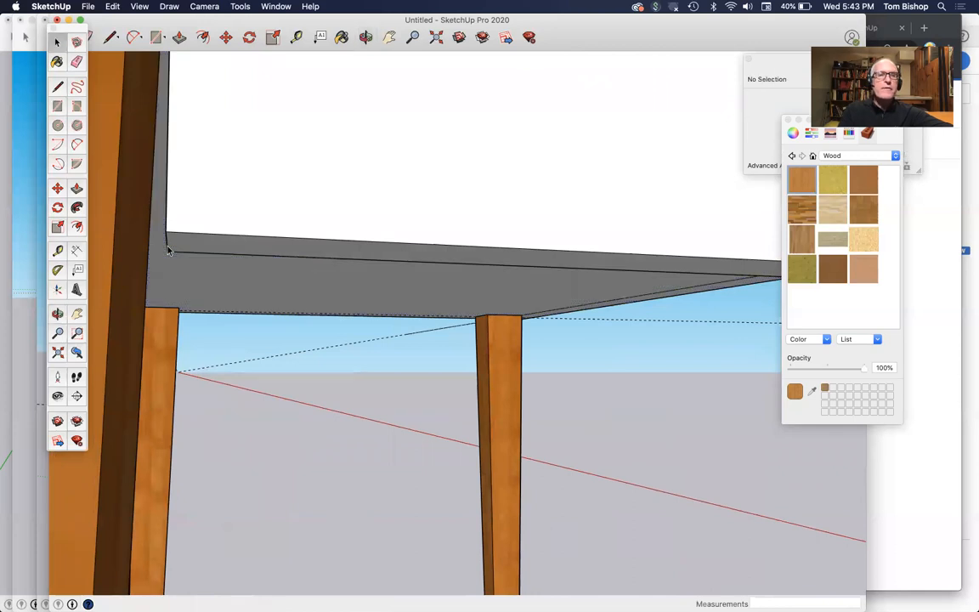
{"action": "left_click", "coordinate": [166, 242]}
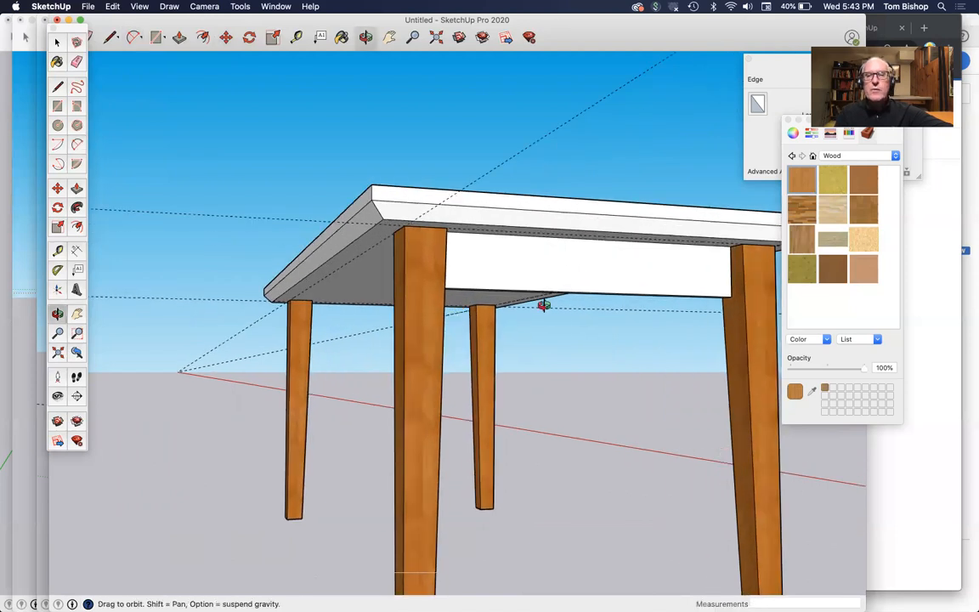
Step: Arc the apron's bottom edge between the legs and Push/Pull away the area below it, then view the whole table
{"action": "left_click_drag", "start_coordinate": [545, 305], "coordinate": [419, 299]}
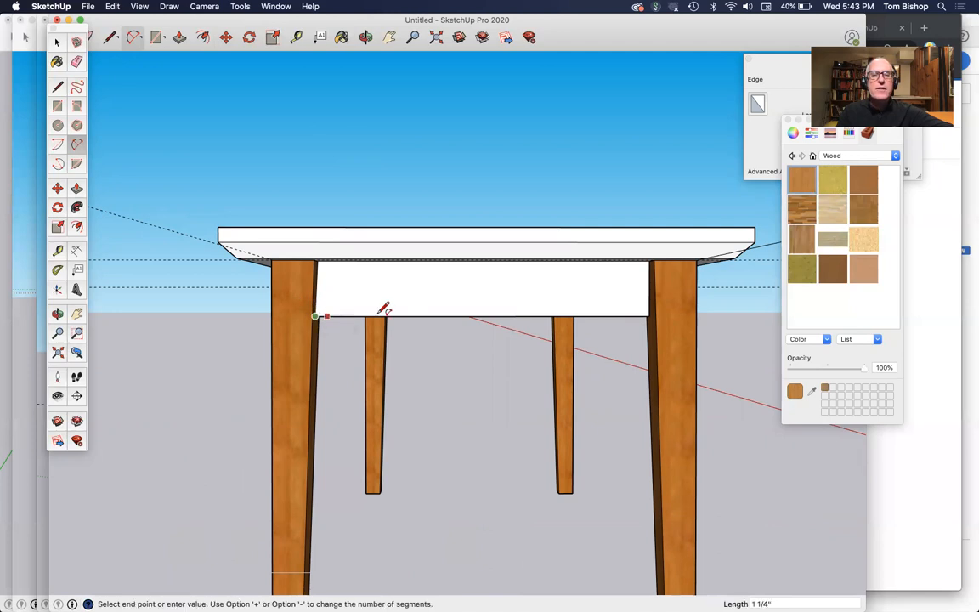
{"action": "mouse_move", "coordinate": [655, 310]}
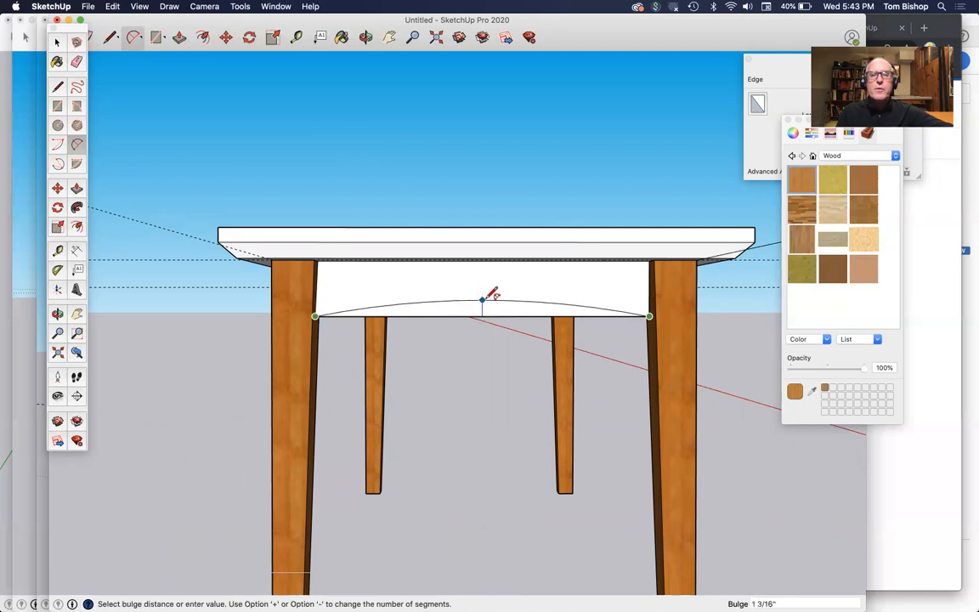
{"action": "mouse_move", "coordinate": [490, 289]}
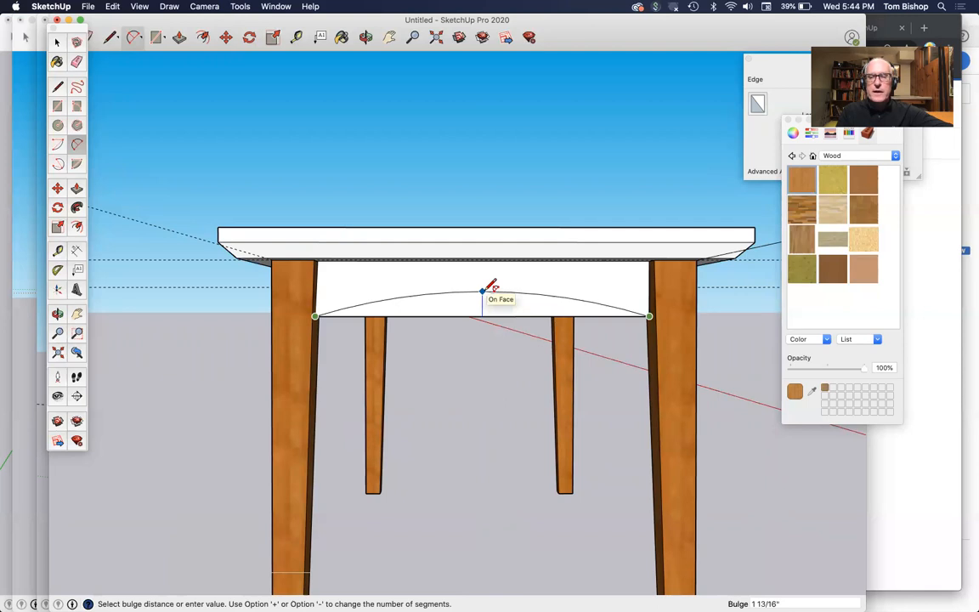
{"action": "mouse_move", "coordinate": [485, 285]}
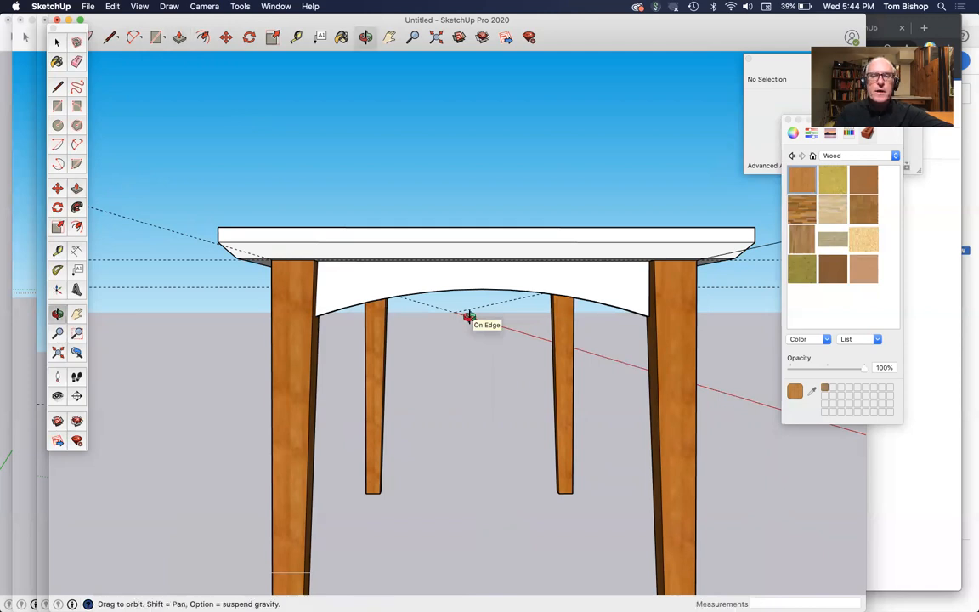
{"action": "left_click_drag", "start_coordinate": [468, 319], "coordinate": [196, 282]}
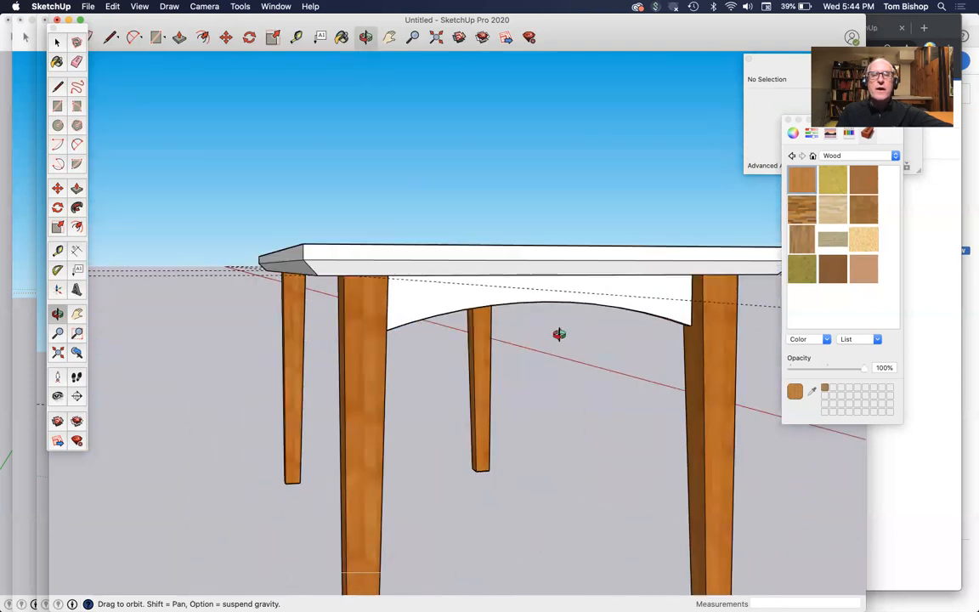
{"action": "left_click_drag", "start_coordinate": [559, 334], "coordinate": [479, 534]}
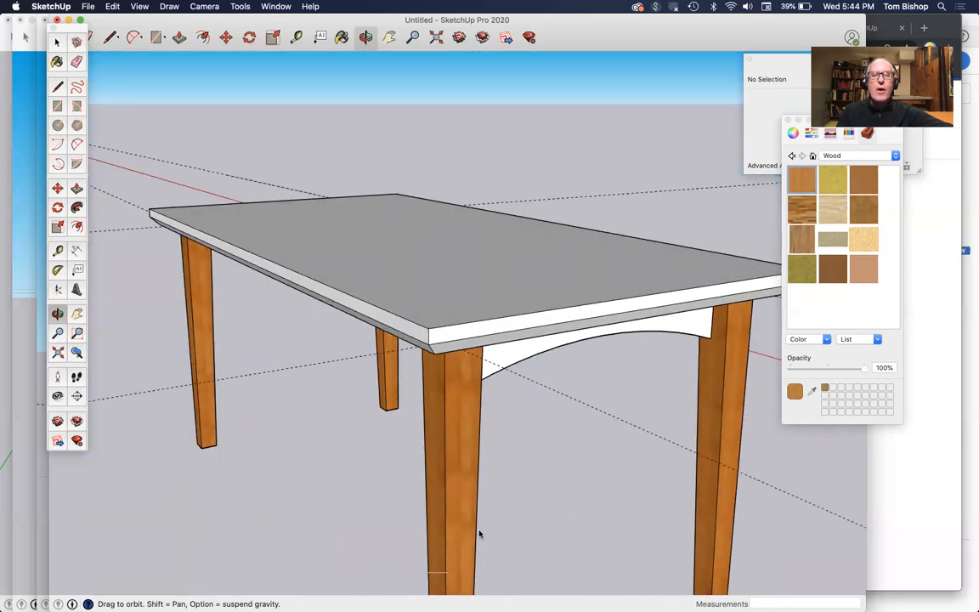